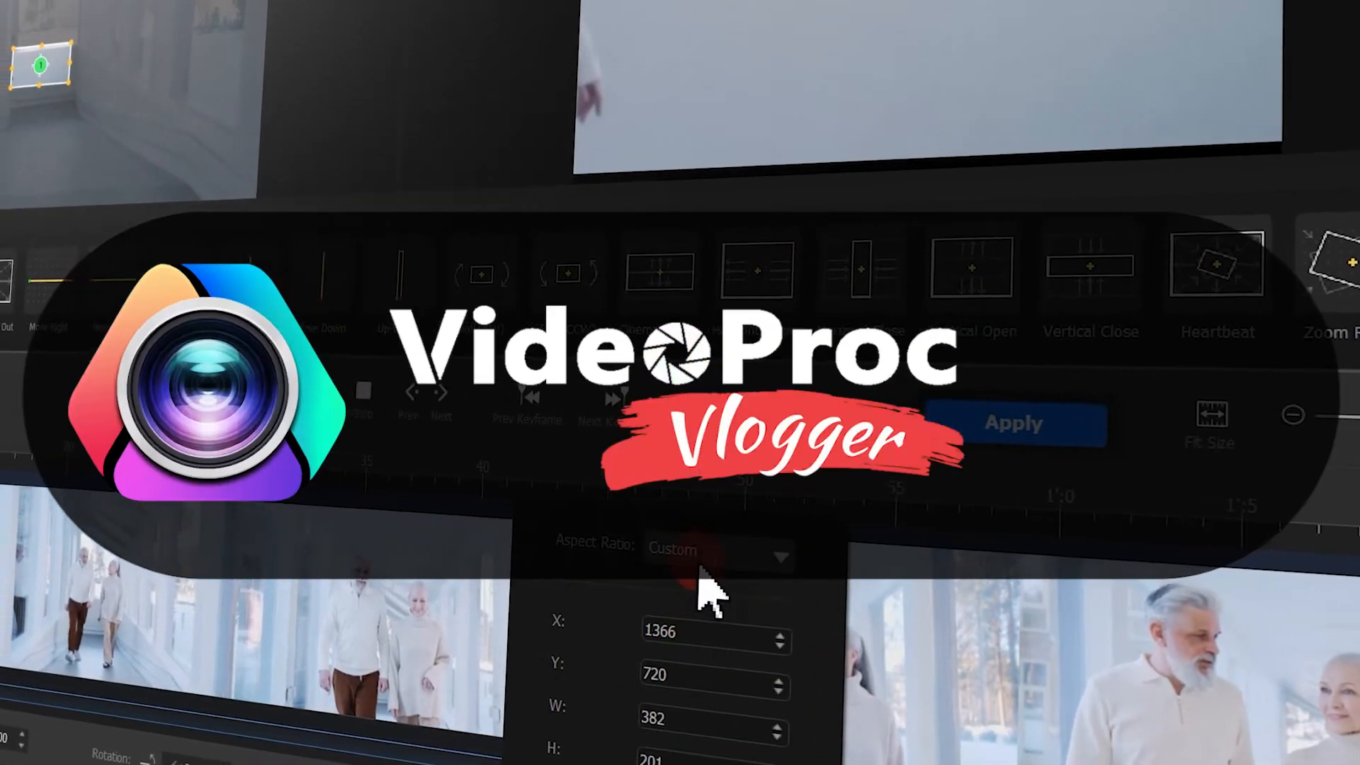
Step: Launch VideoProc Vlogger and create a new 3840×2160 4K project
click(715, 555)
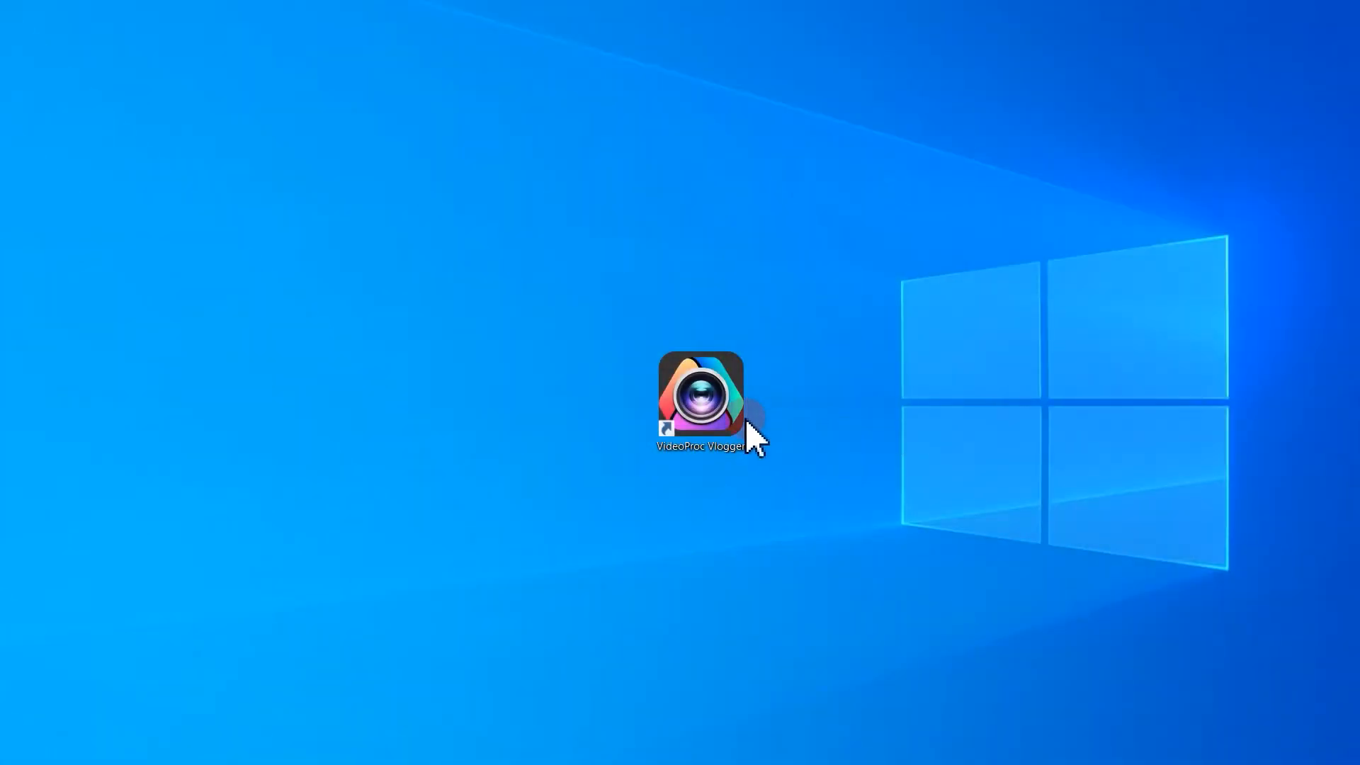
double_click(700, 400)
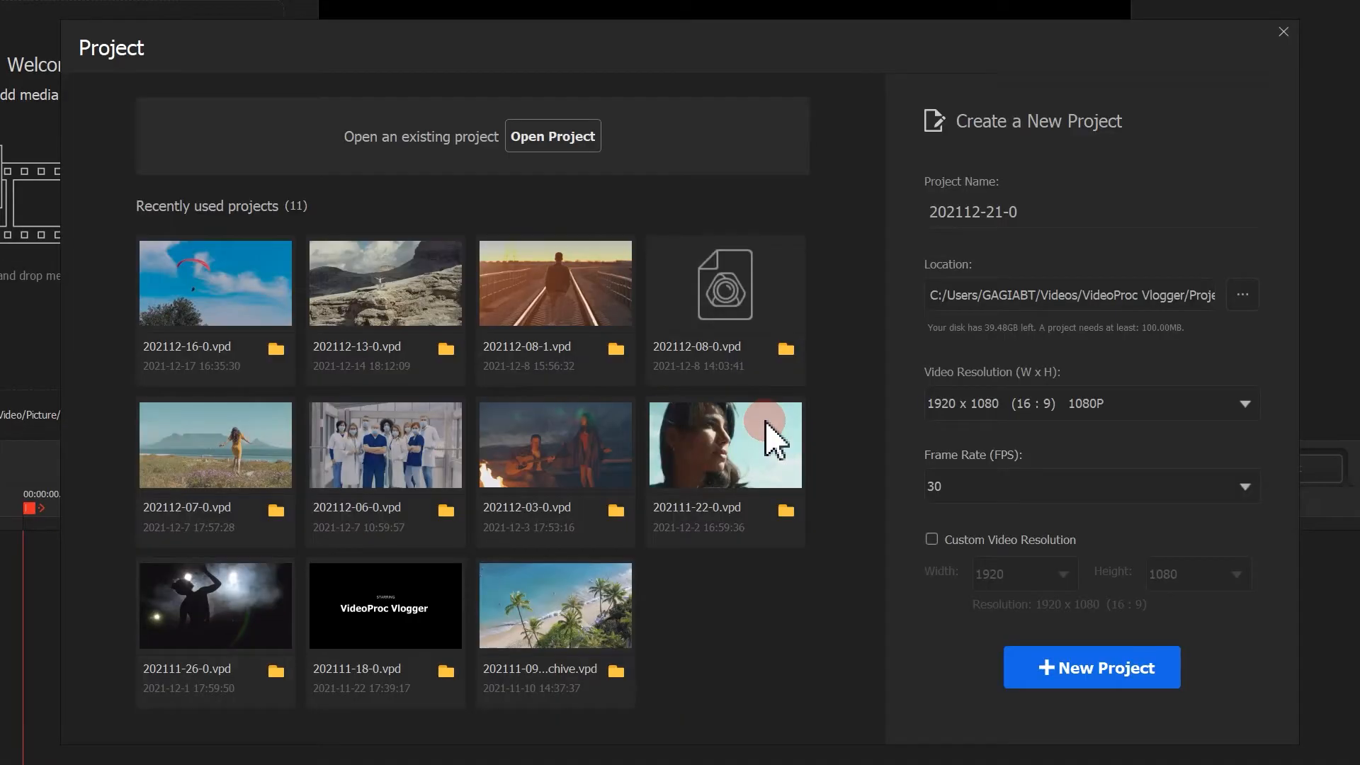
click(1243, 404)
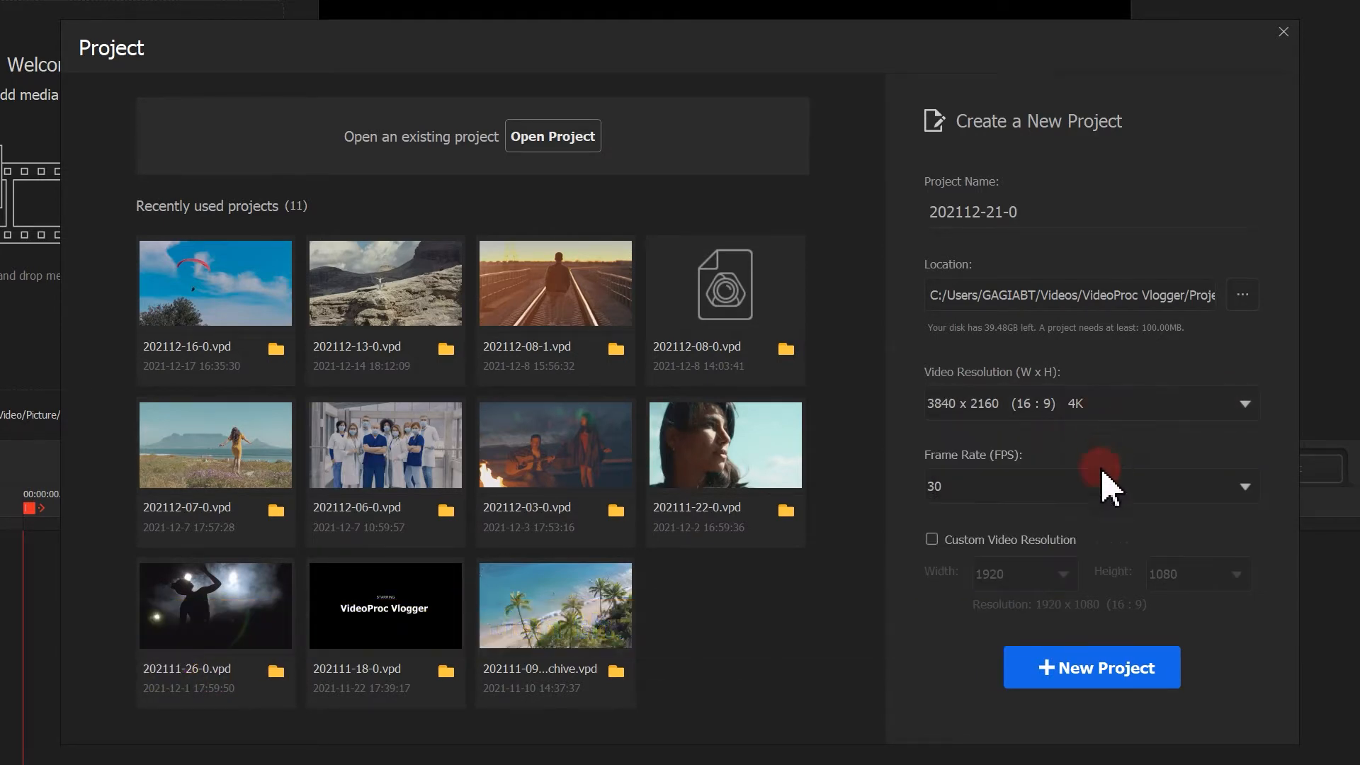
click(1090, 667)
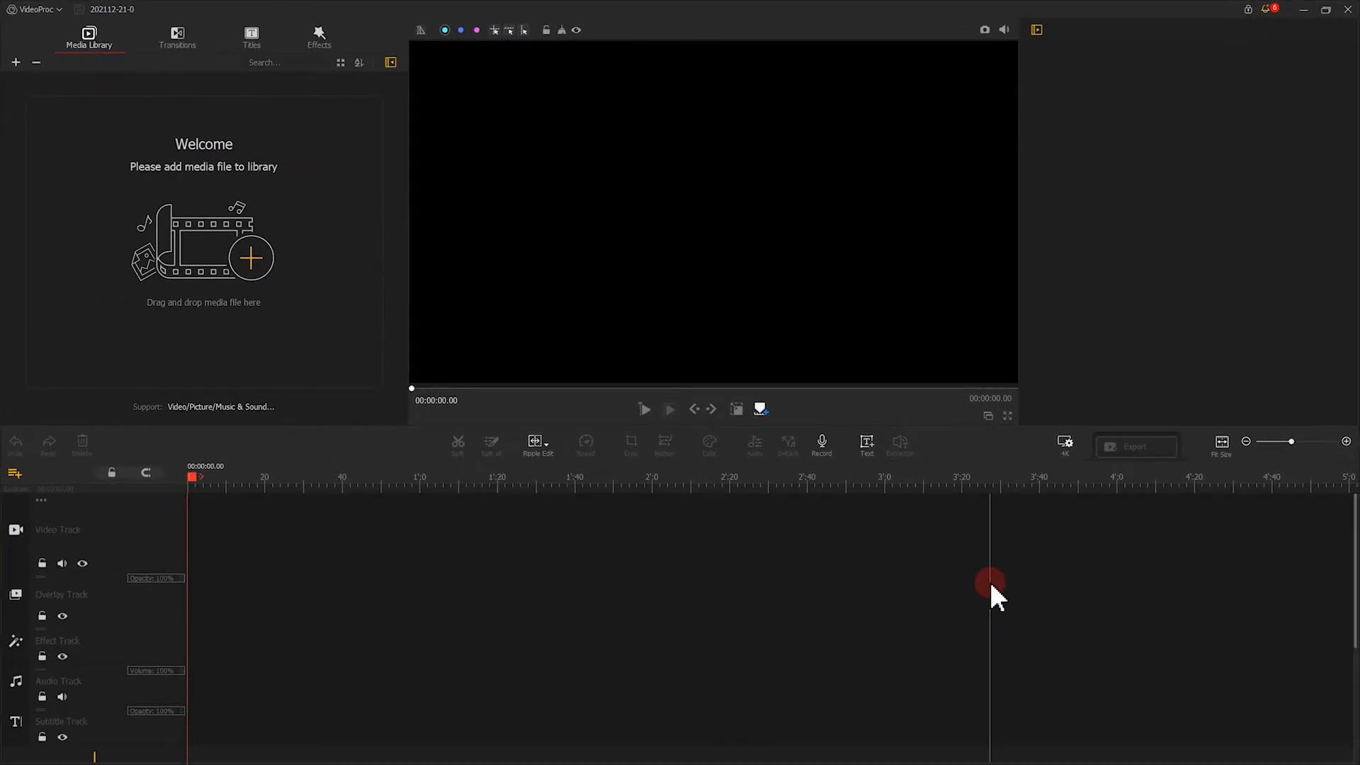
mouse_move(252, 261)
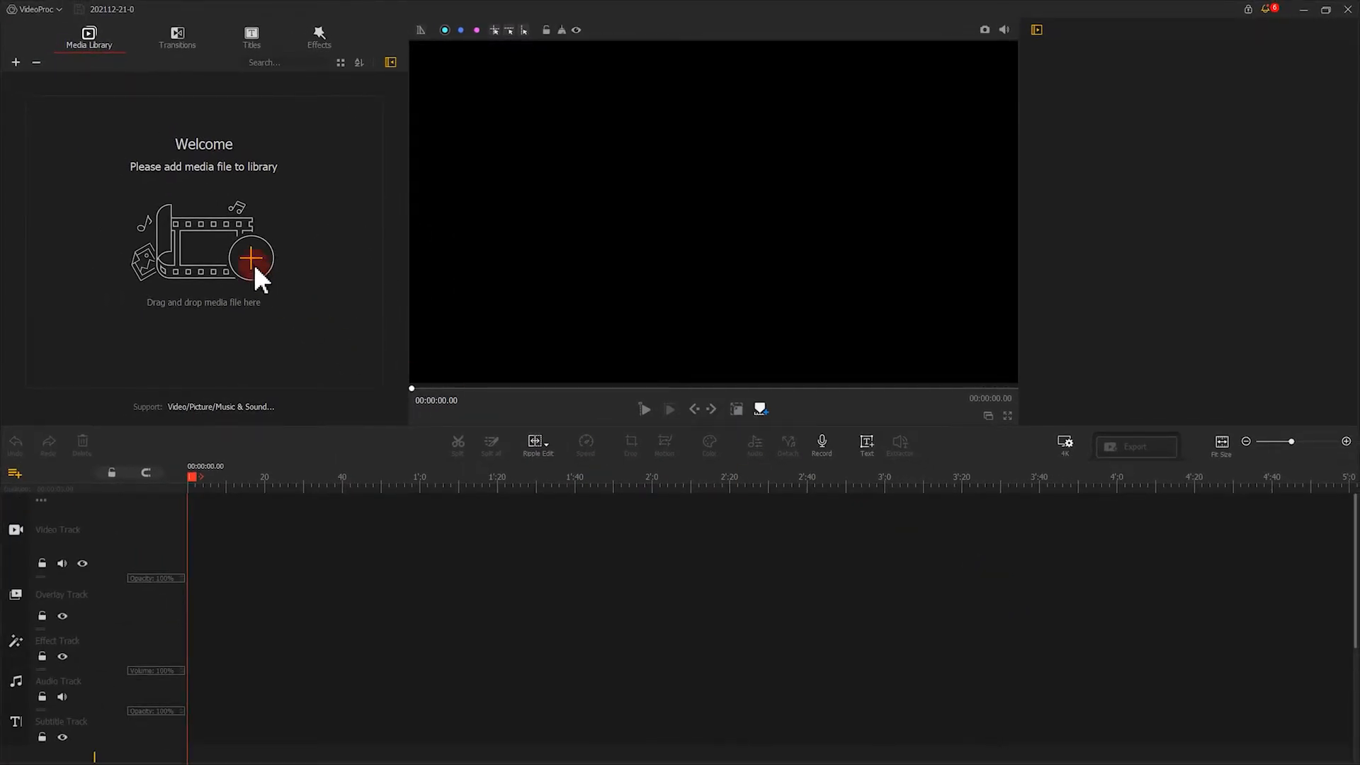
Step: Import pexels-ron-lach-7224943.mp4 into the library and place it on the video track
click(249, 256)
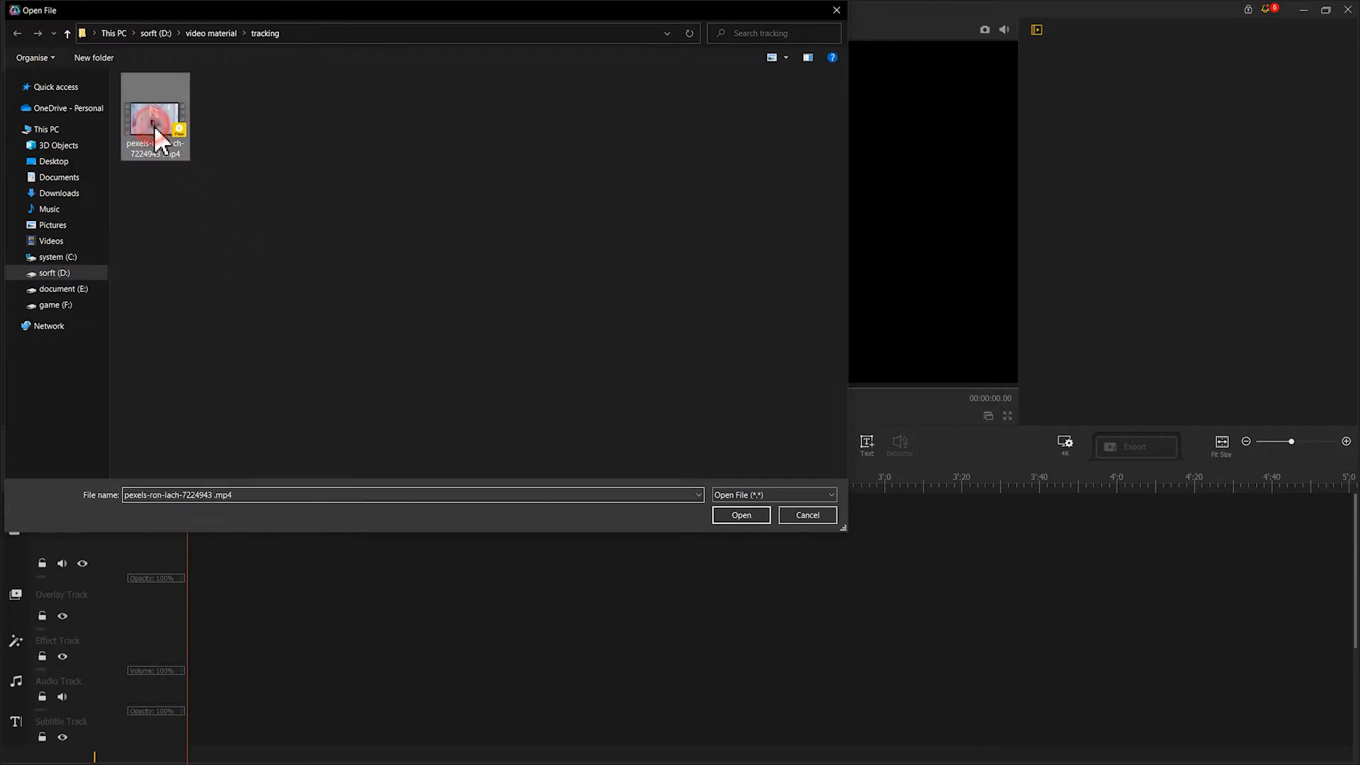
click(739, 514)
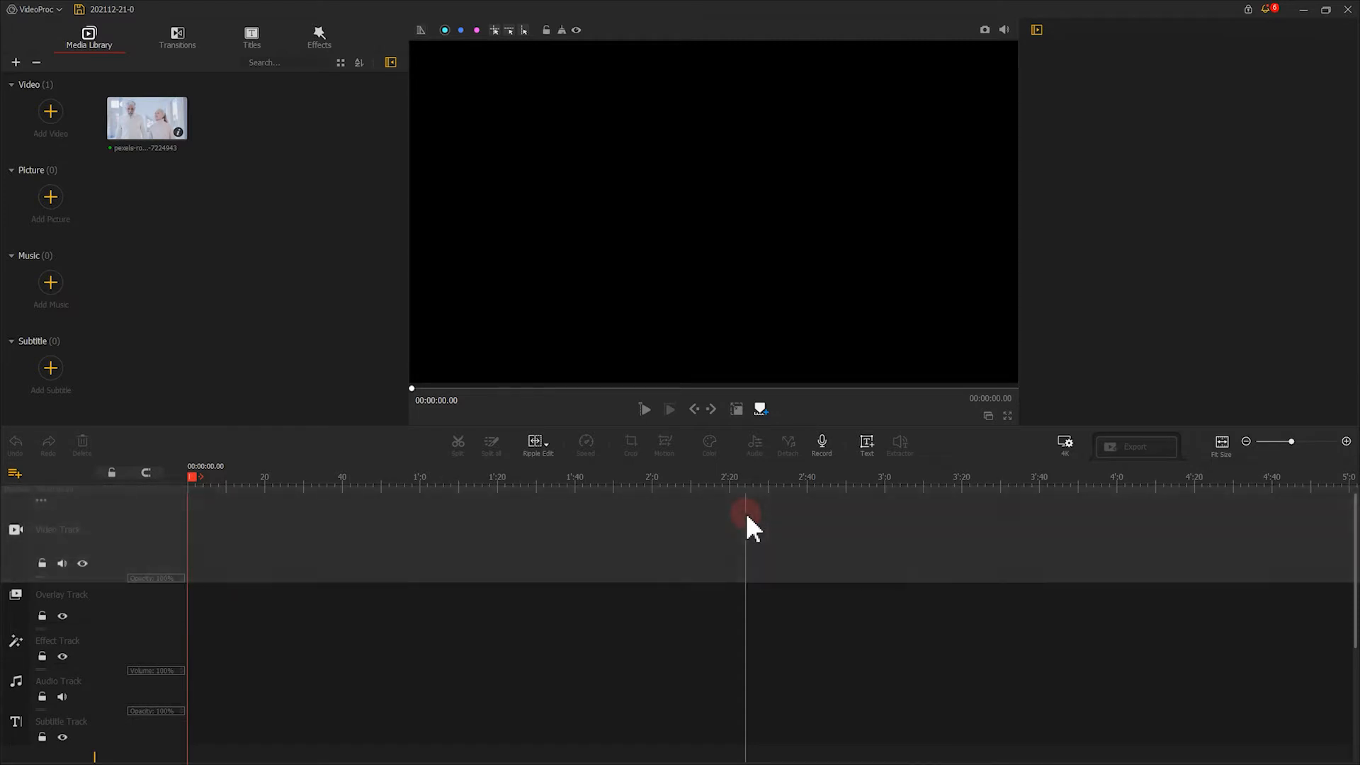
drag(146, 117, 261, 534)
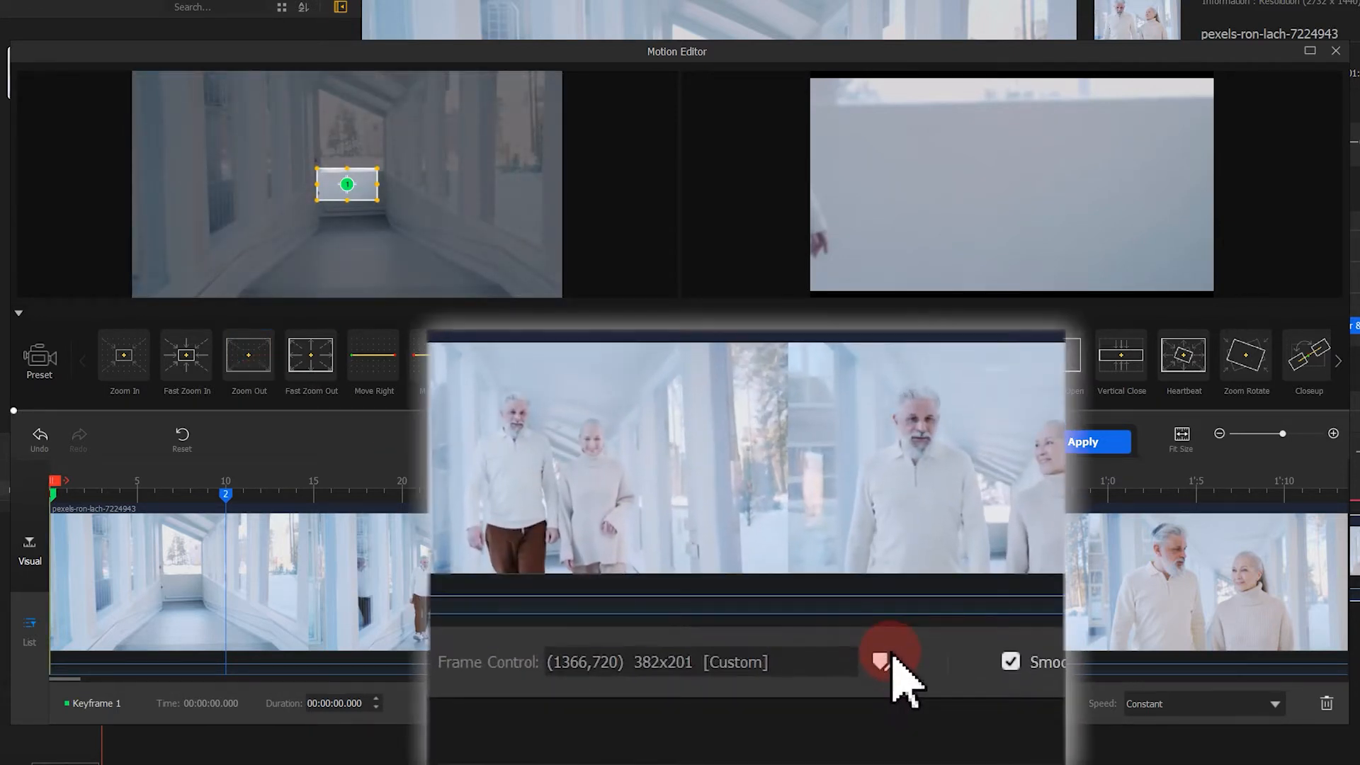
Step: Lock the first keyframe's zoom frame to a 16:9 aspect ratio
click(882, 661)
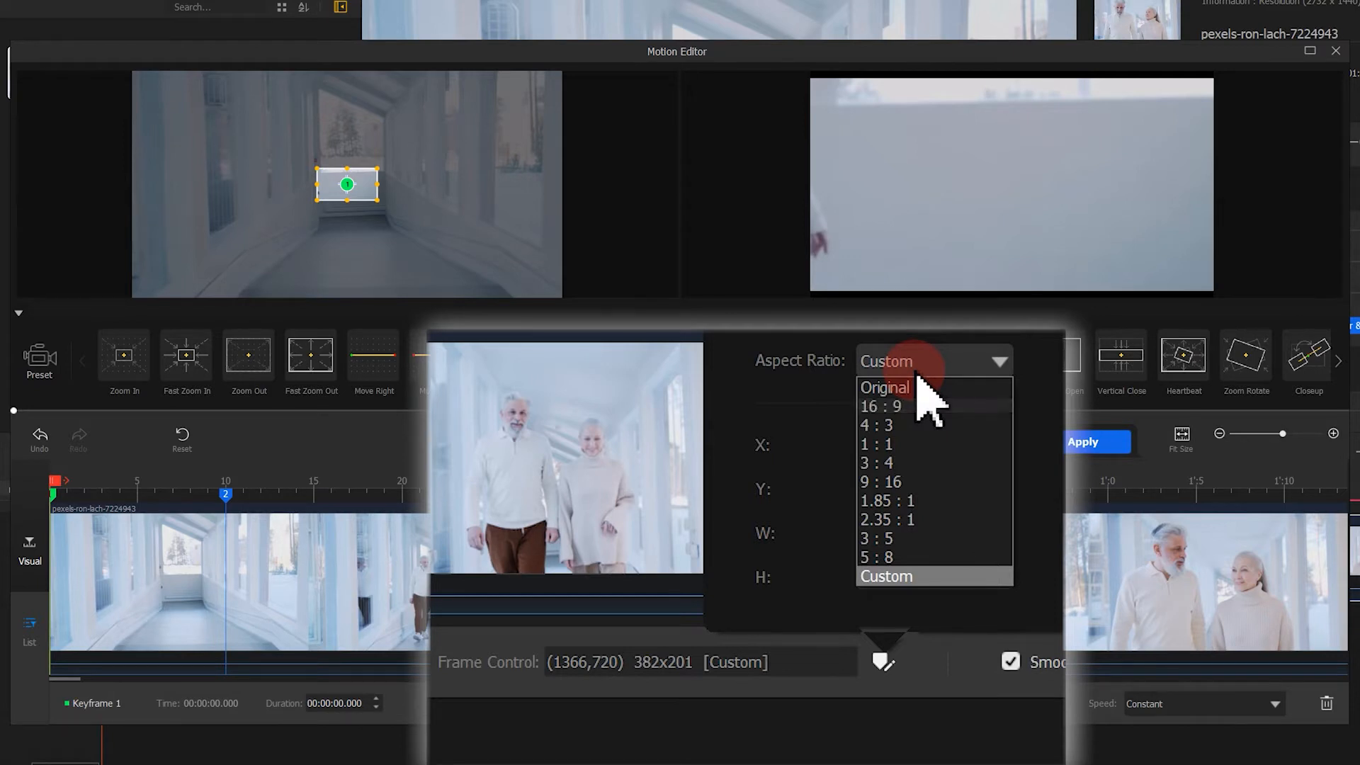
click(883, 407)
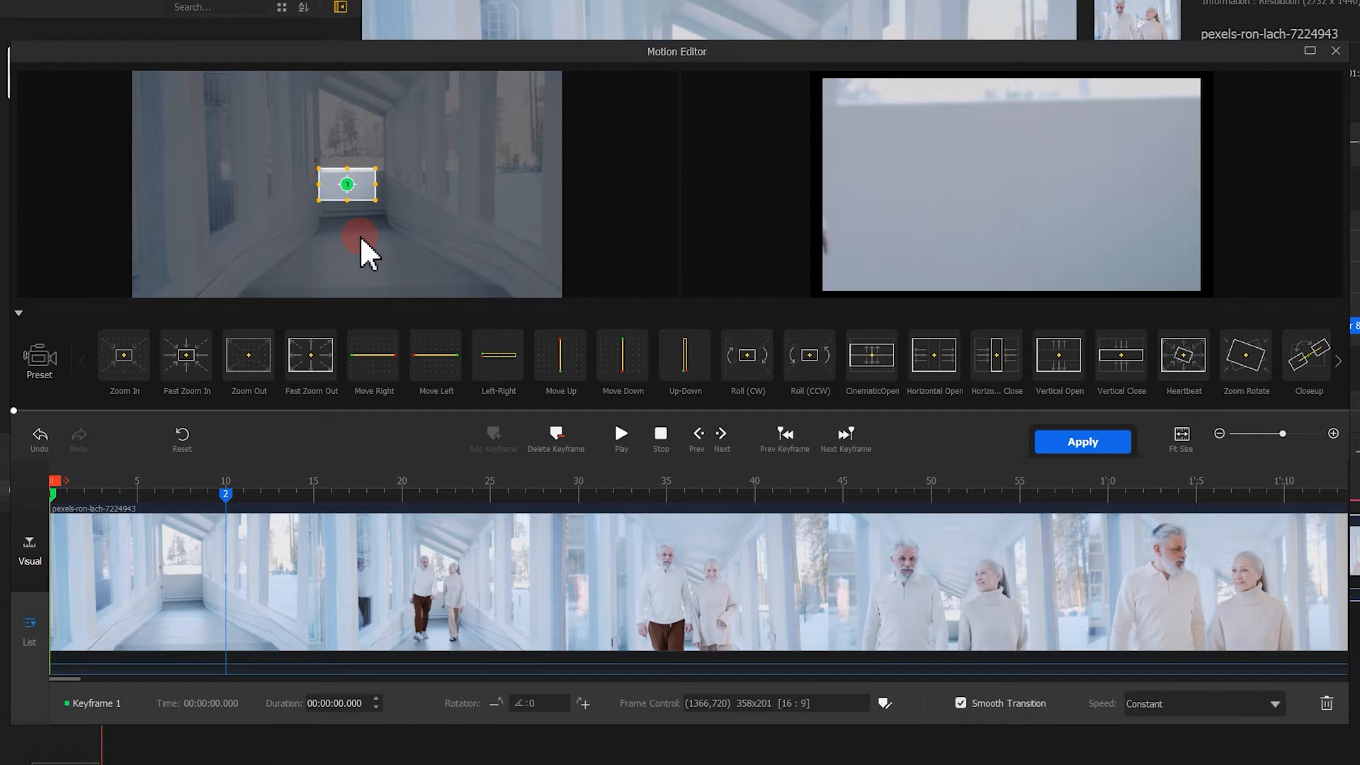
mouse_move(374, 195)
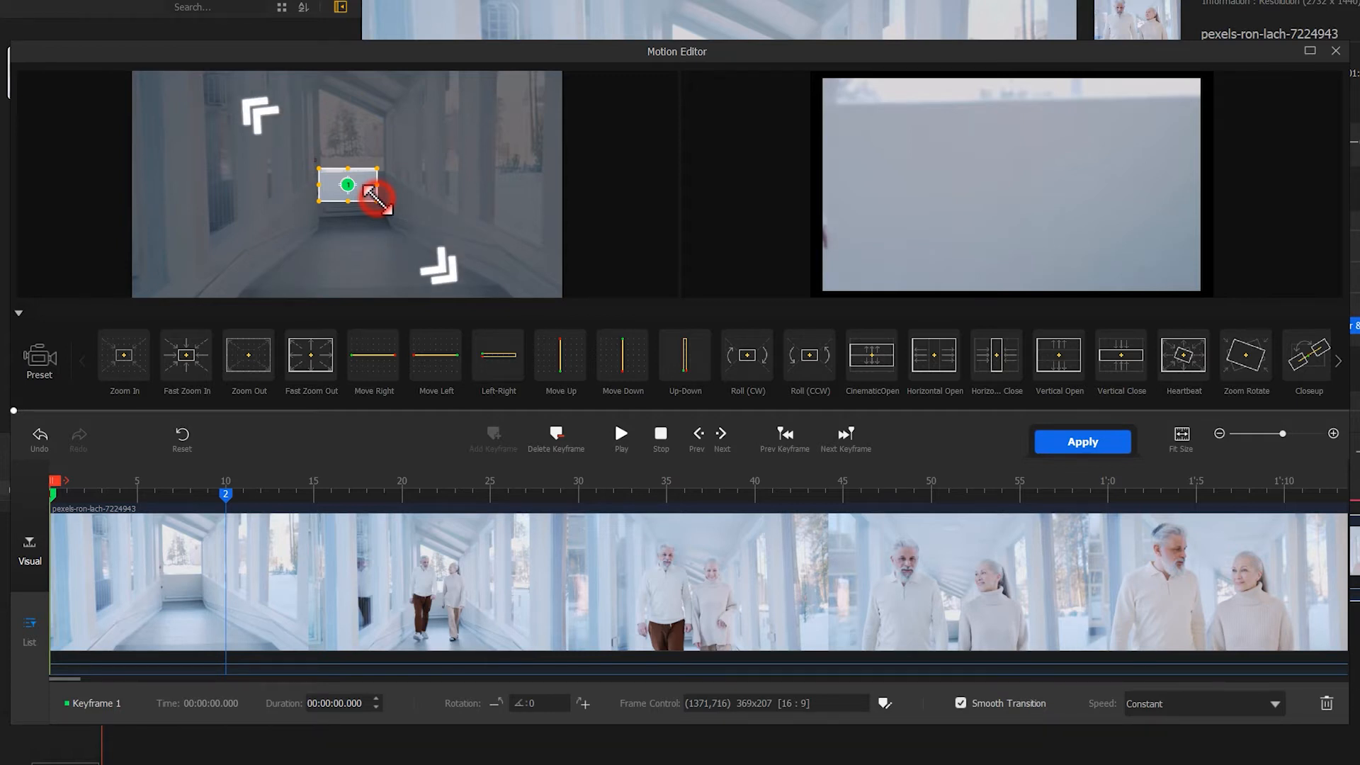
Step: Enlarge and reposition keyframe 1's zoom frame in the corridor to 636×357
drag(376, 195, 368, 193)
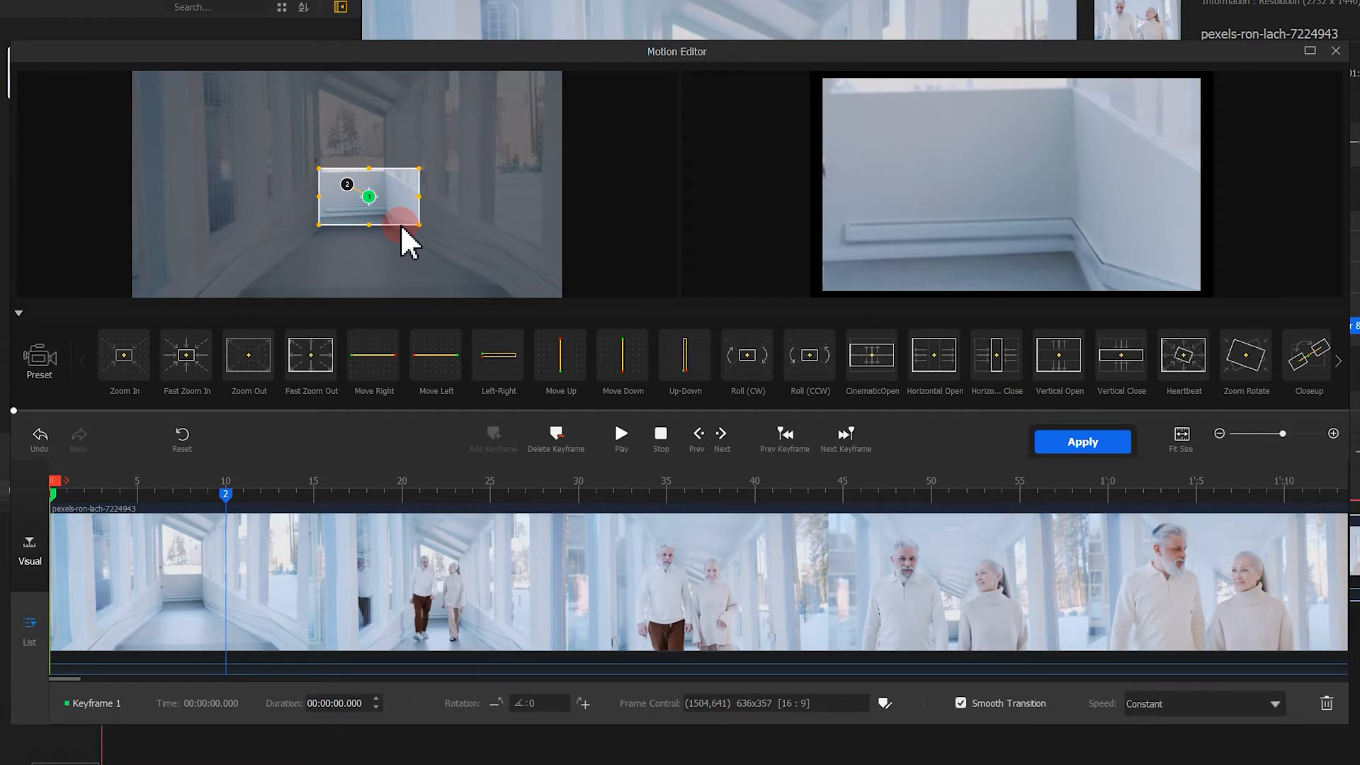
drag(408, 234, 316, 165)
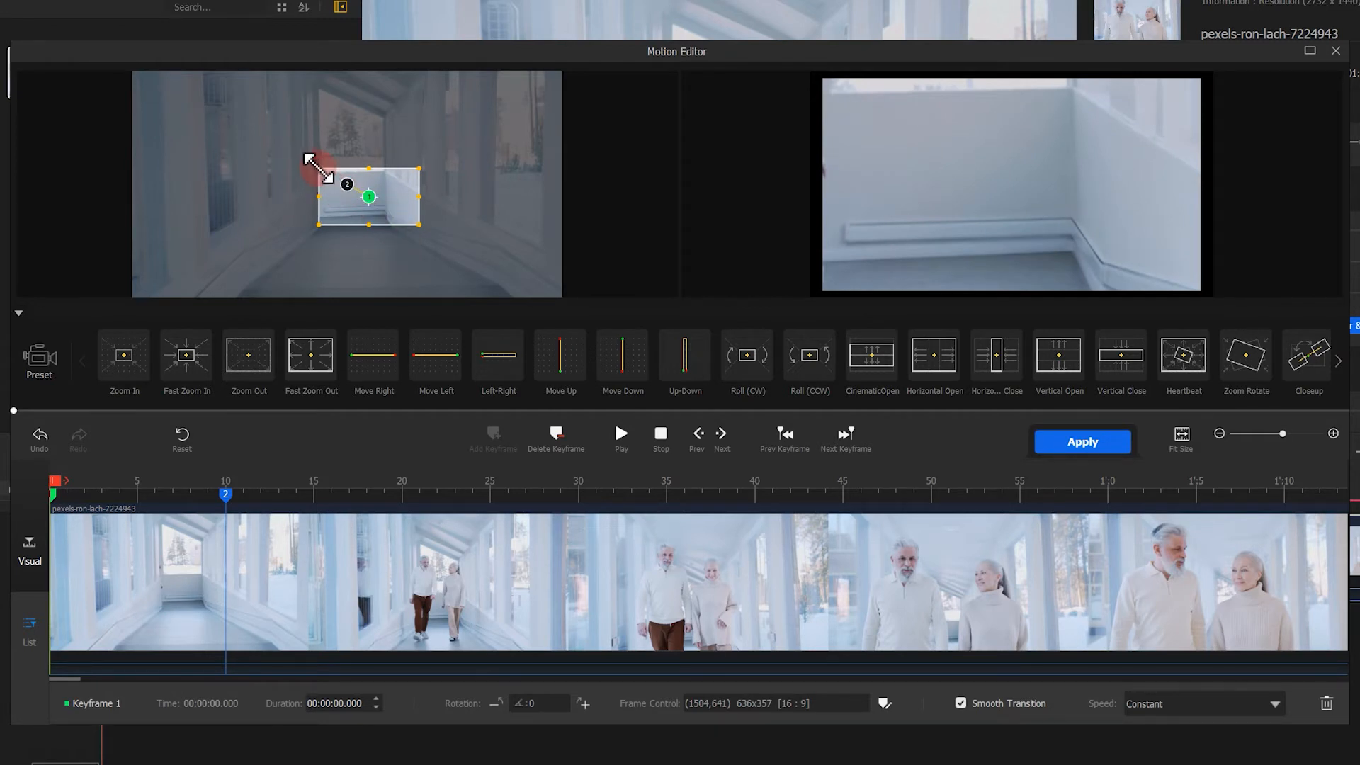
drag(310, 162, 275, 142)
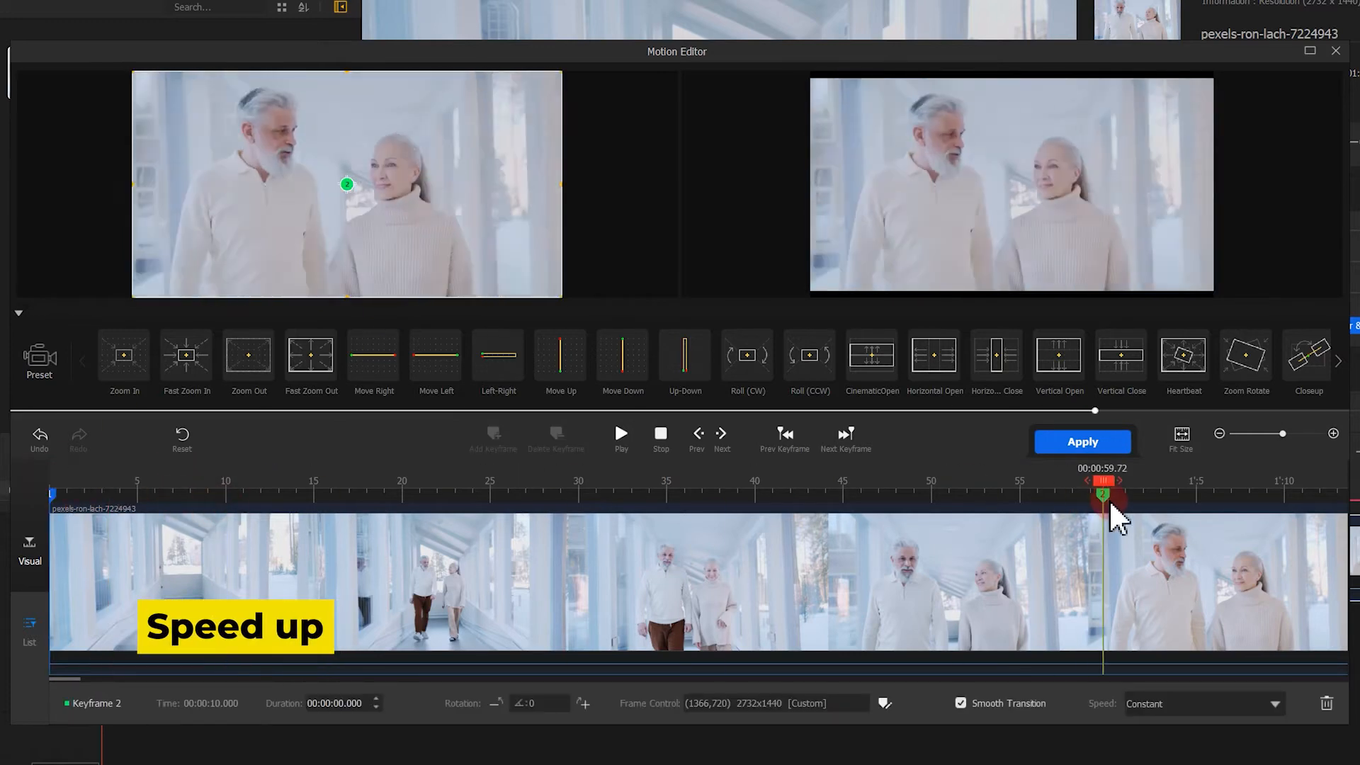
Step: Preview the push-in toward the walking couple and apply the motion effect
click(621, 433)
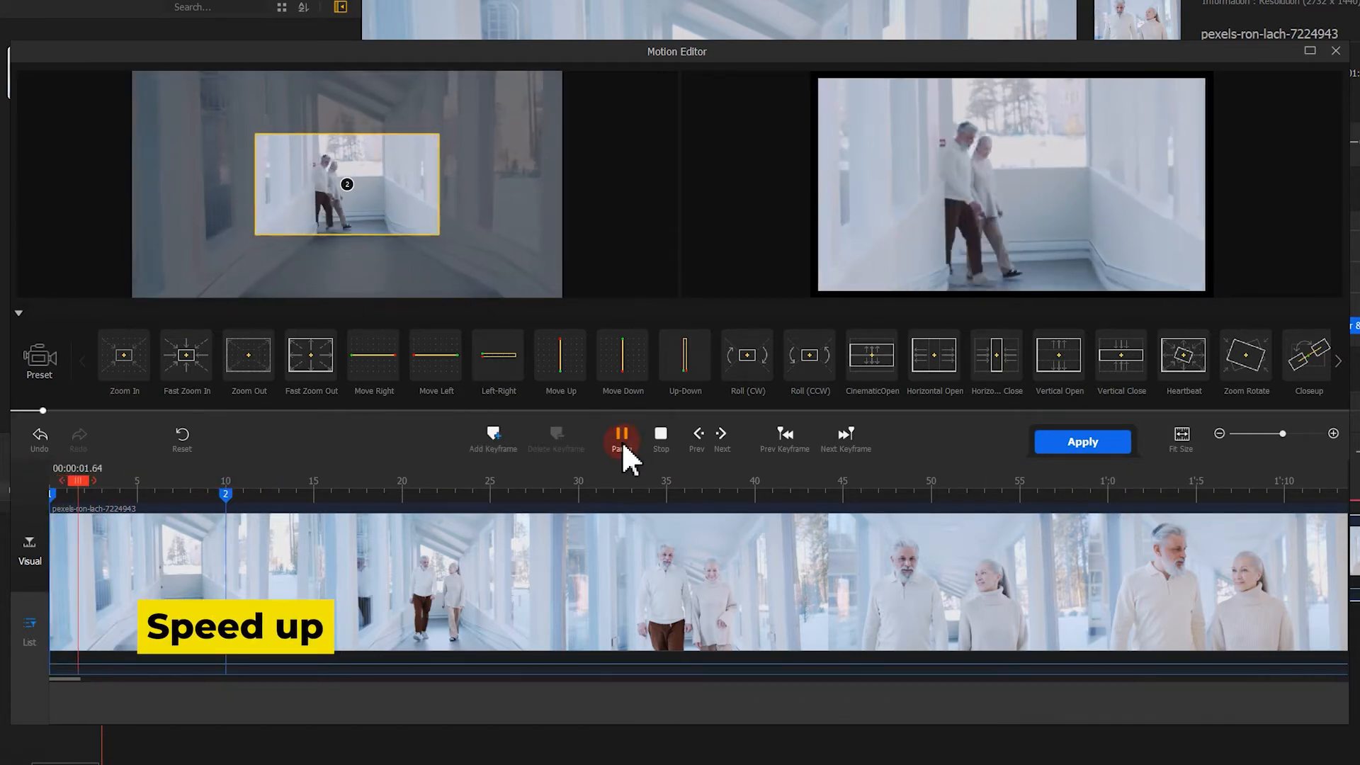
click(622, 437)
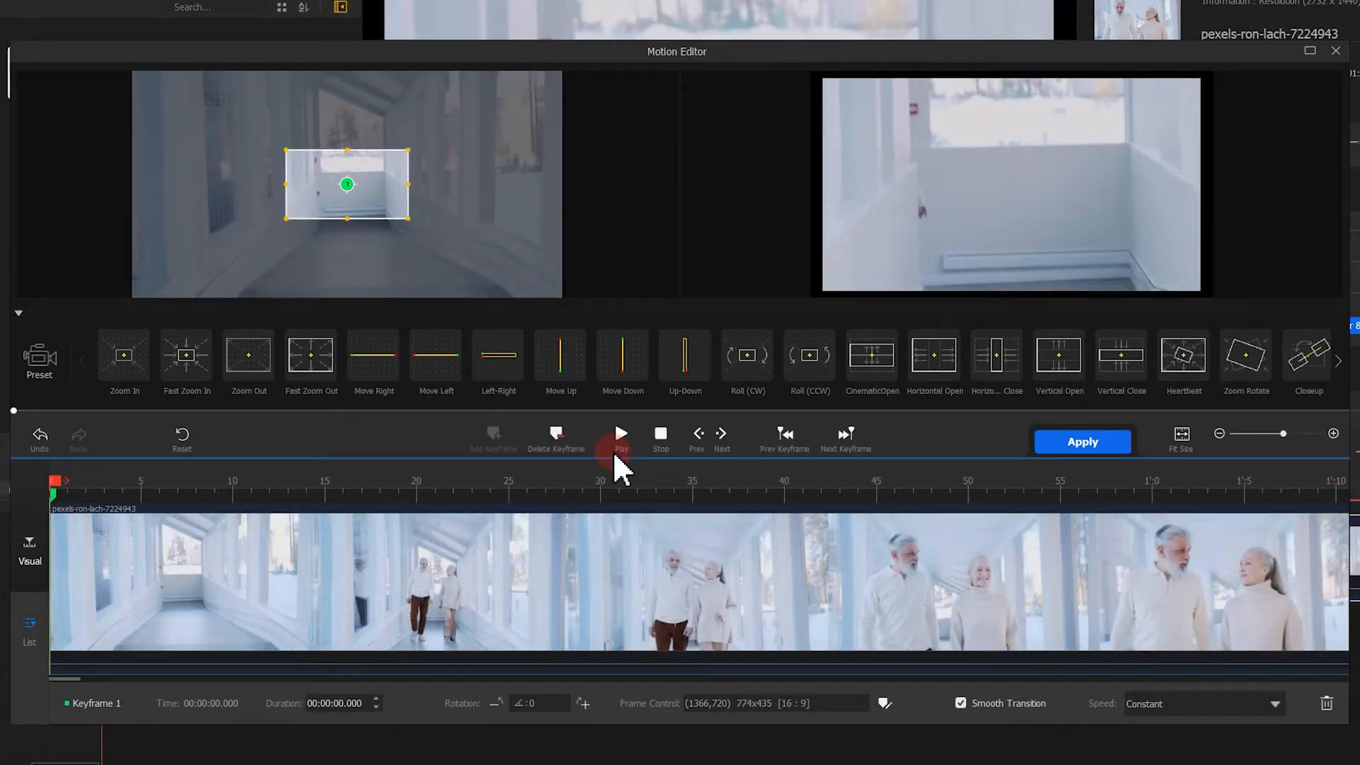
click(620, 433)
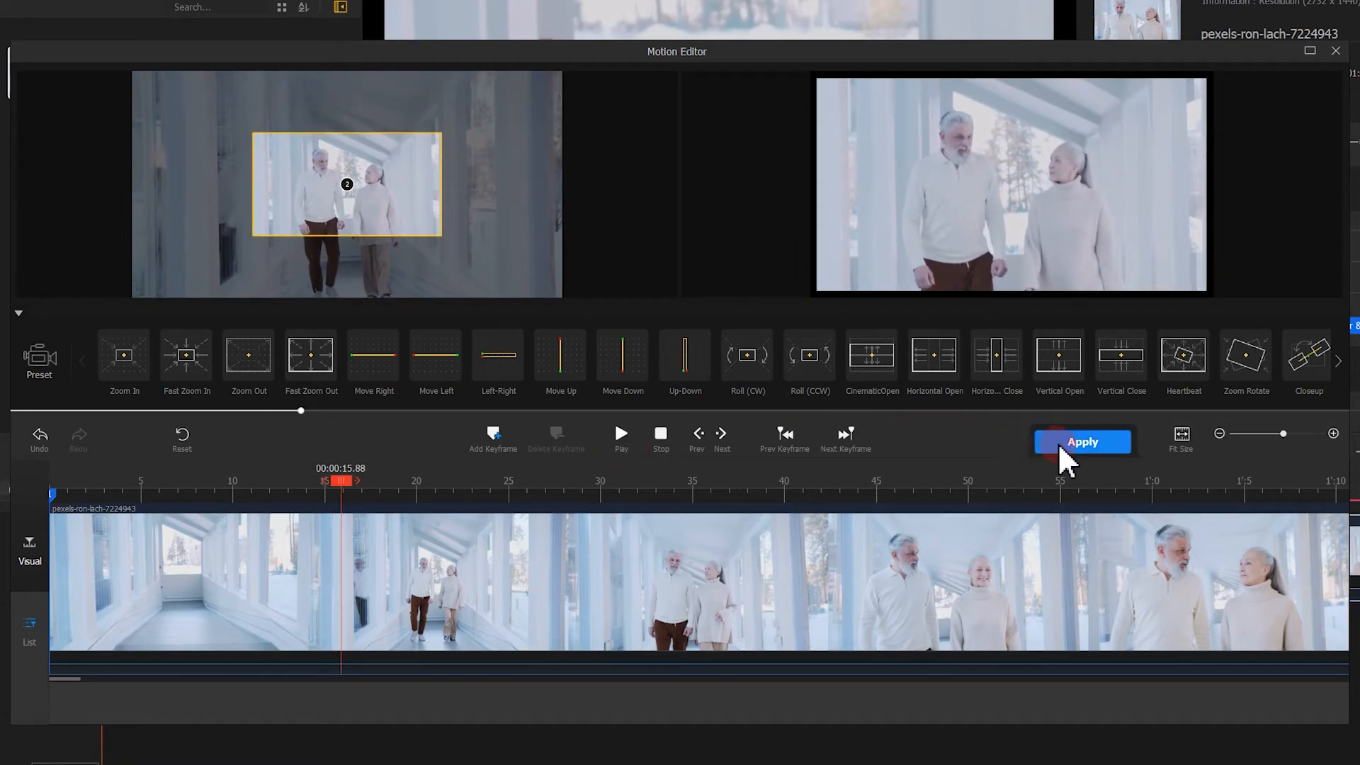
click(1080, 442)
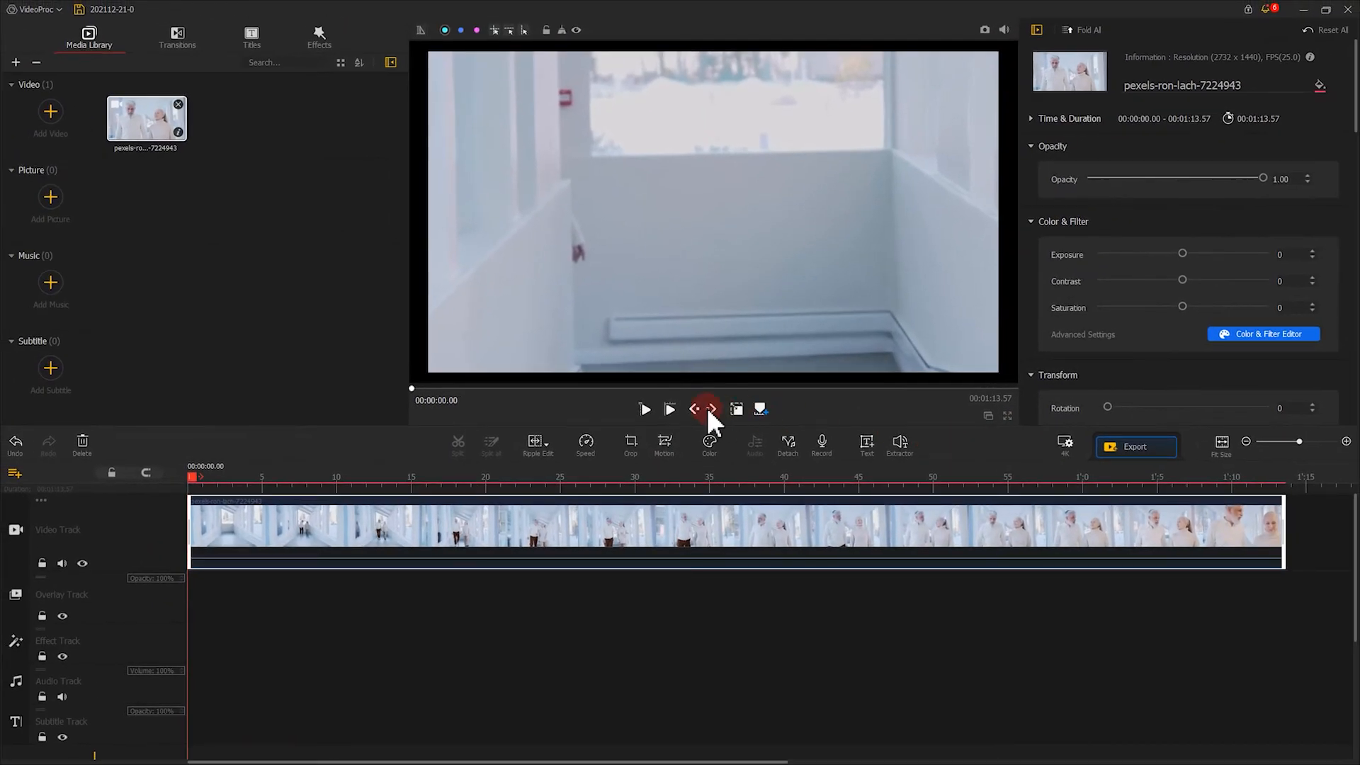
Step: Add the beach clip pexels-taryn-elliott-5614886 to the track and play it through
click(644, 408)
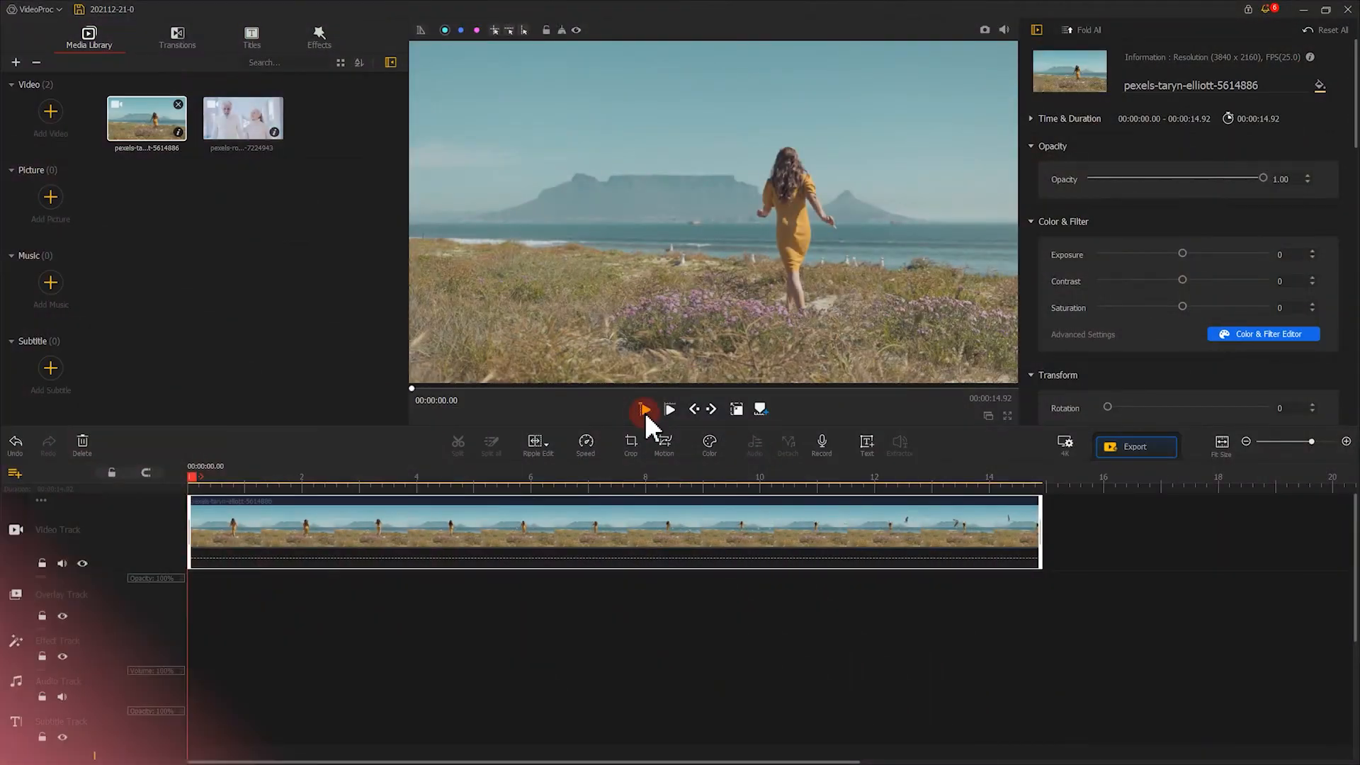
click(643, 408)
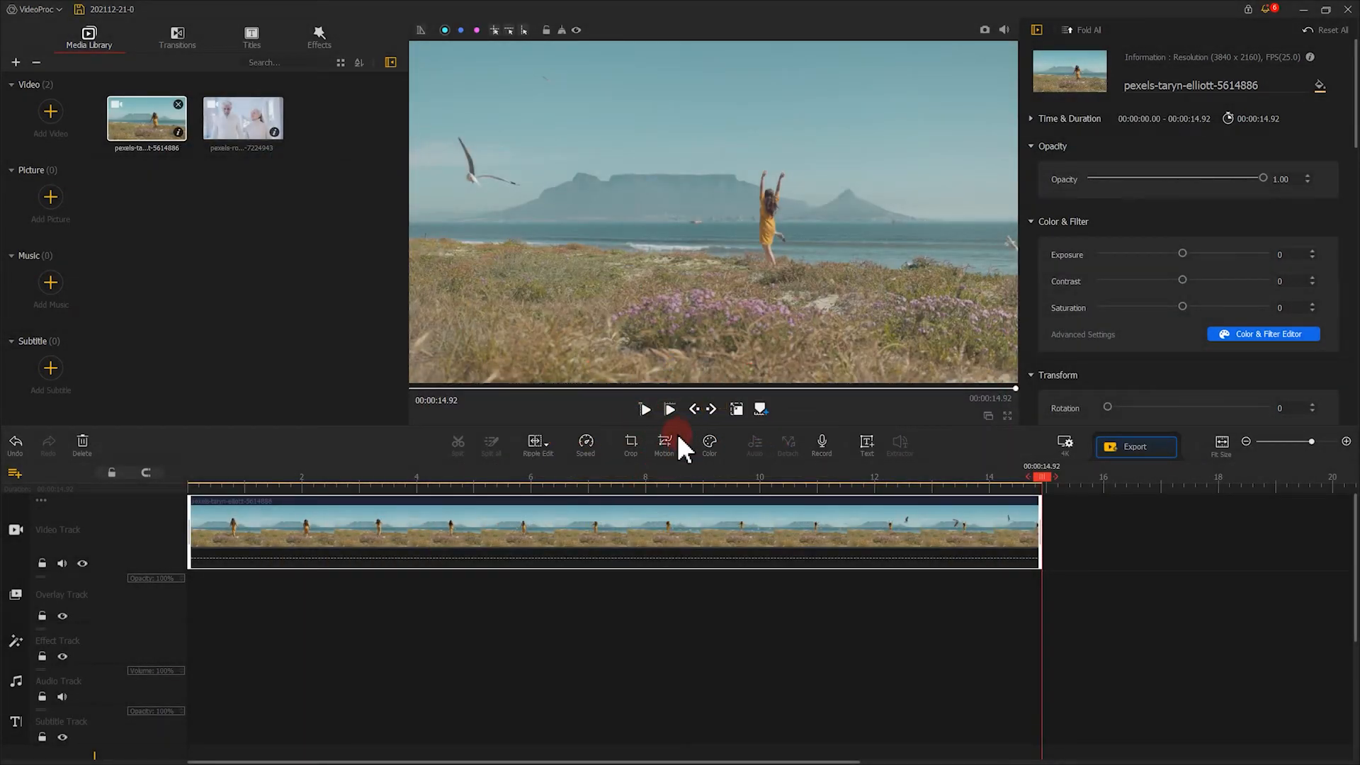
Step: Give the beach clip the Zoom In preset and select its 10-second keyframe
click(664, 442)
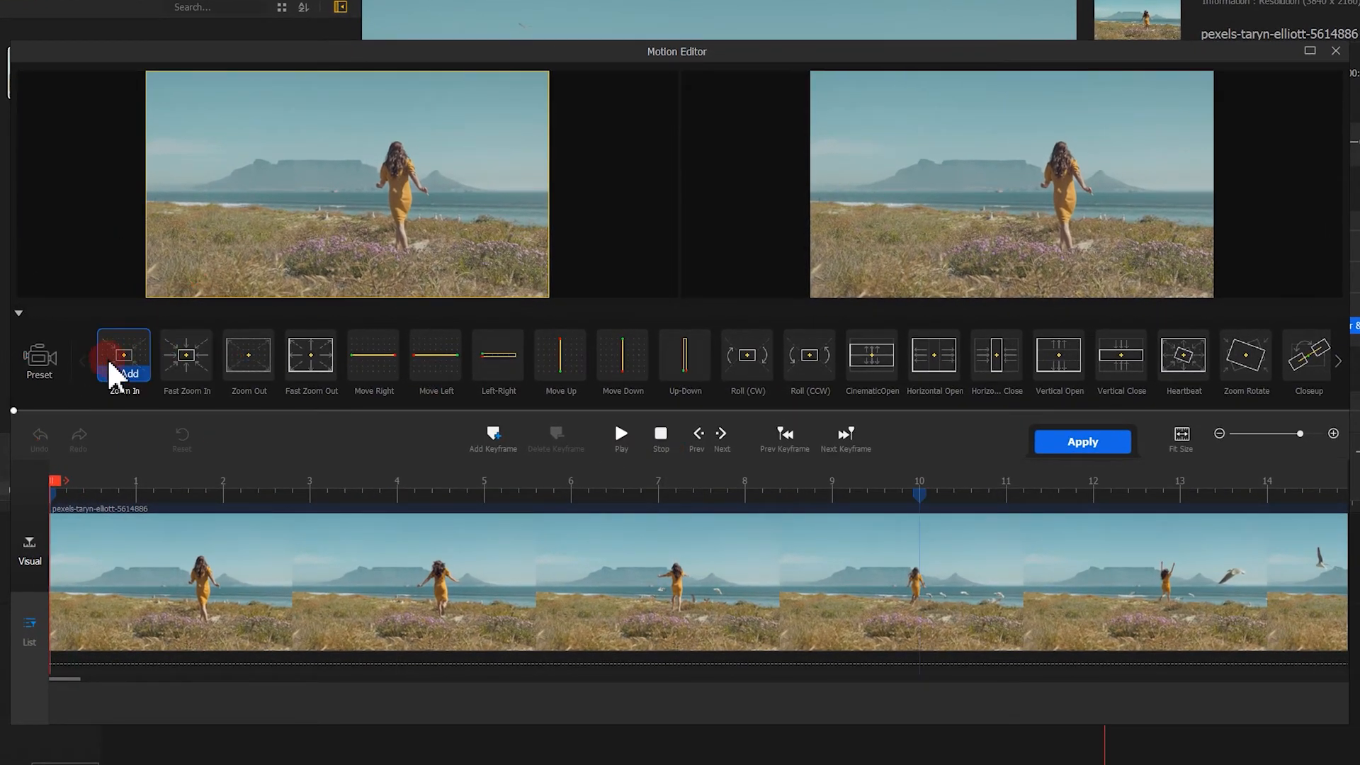
click(123, 356)
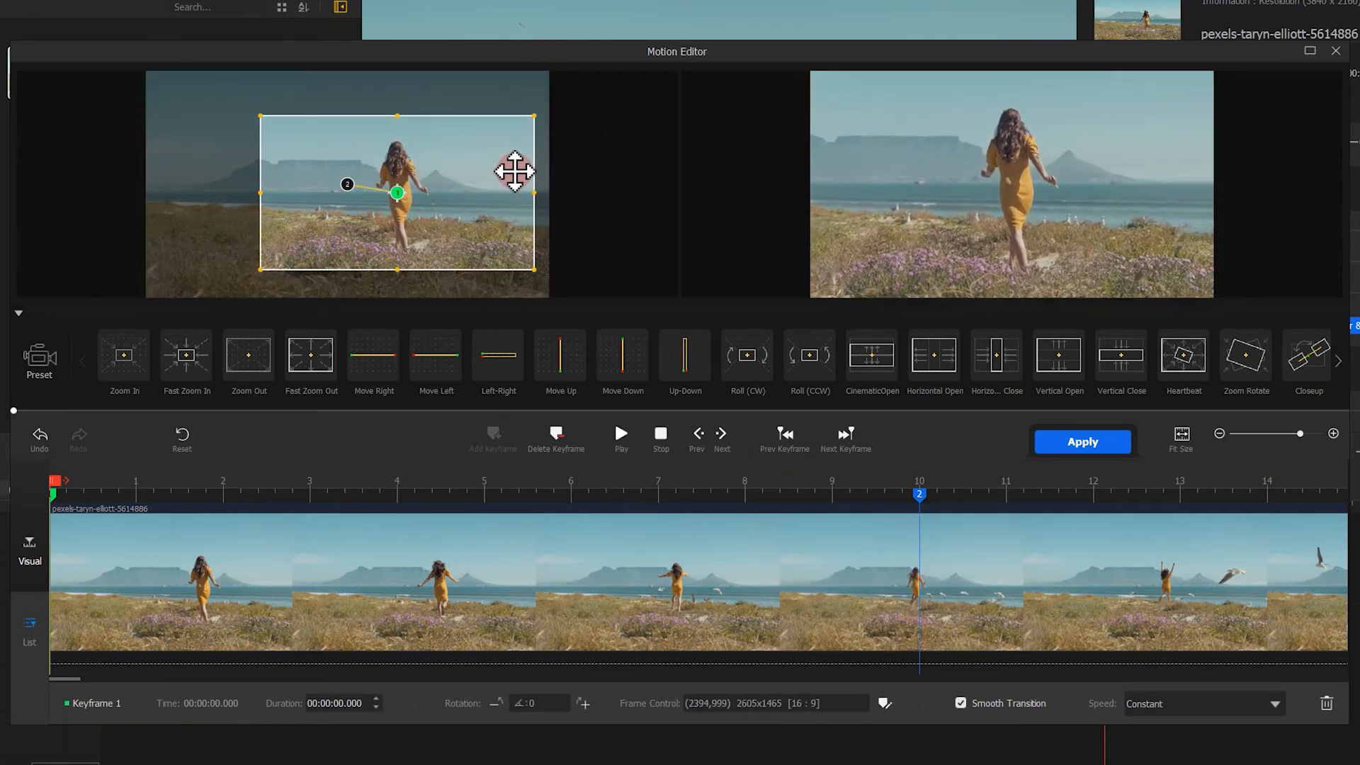
click(844, 433)
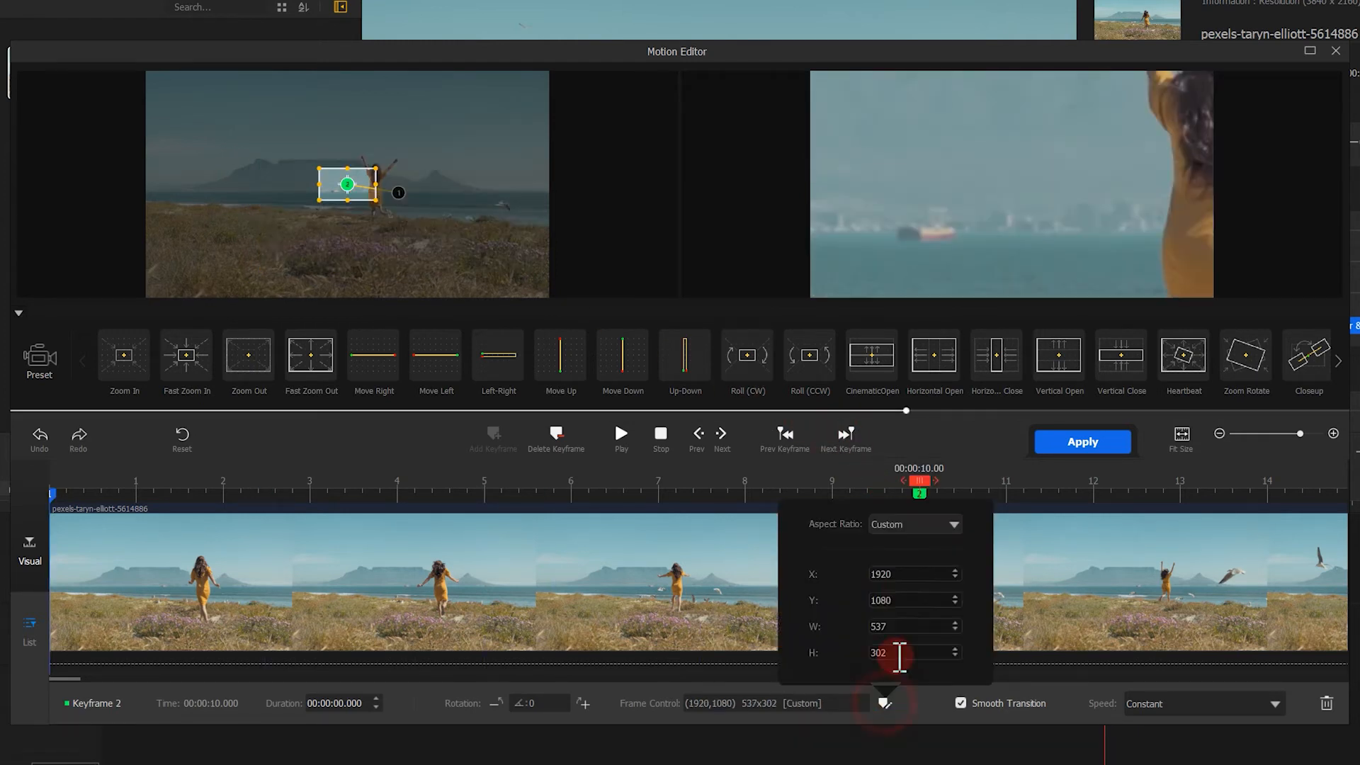
Step: Tighten the 10-second keyframe to a 16:9 frame around the woman
click(914, 524)
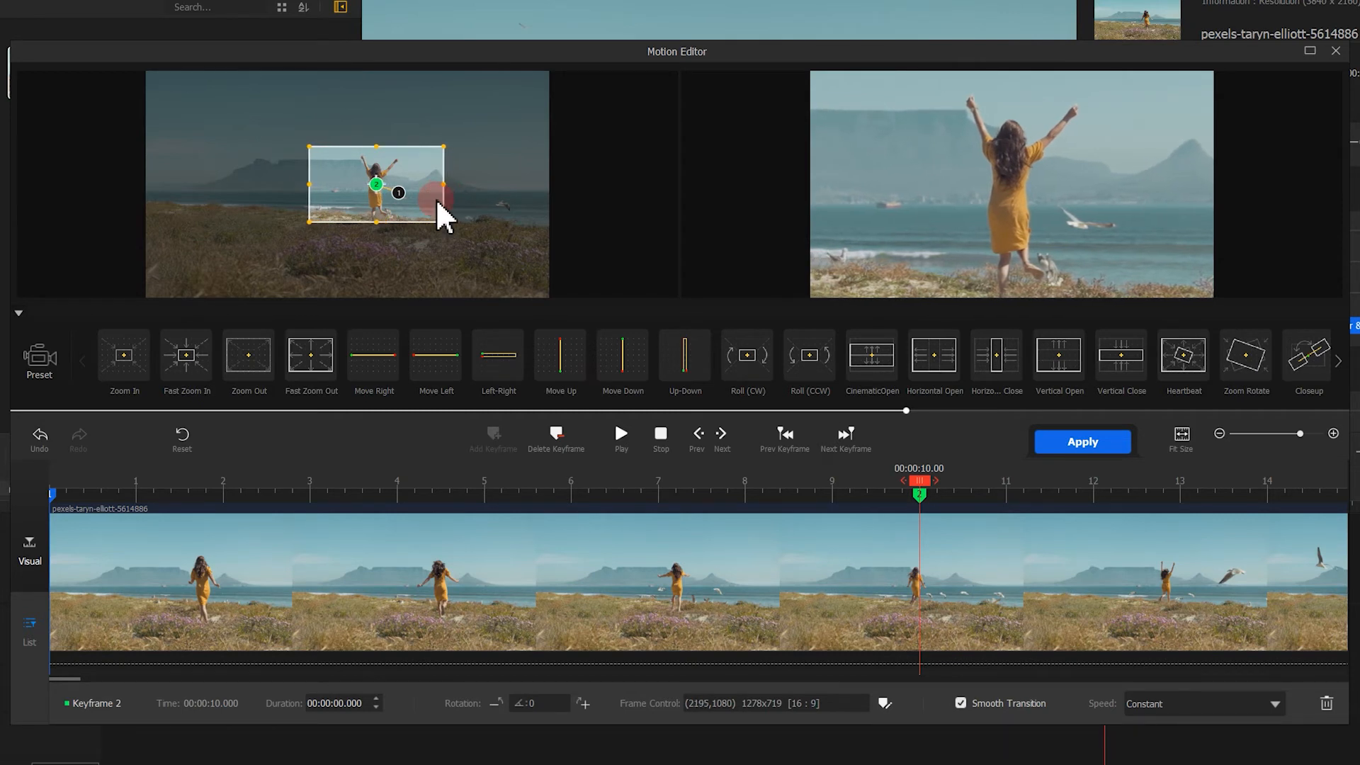
drag(441, 220, 307, 226)
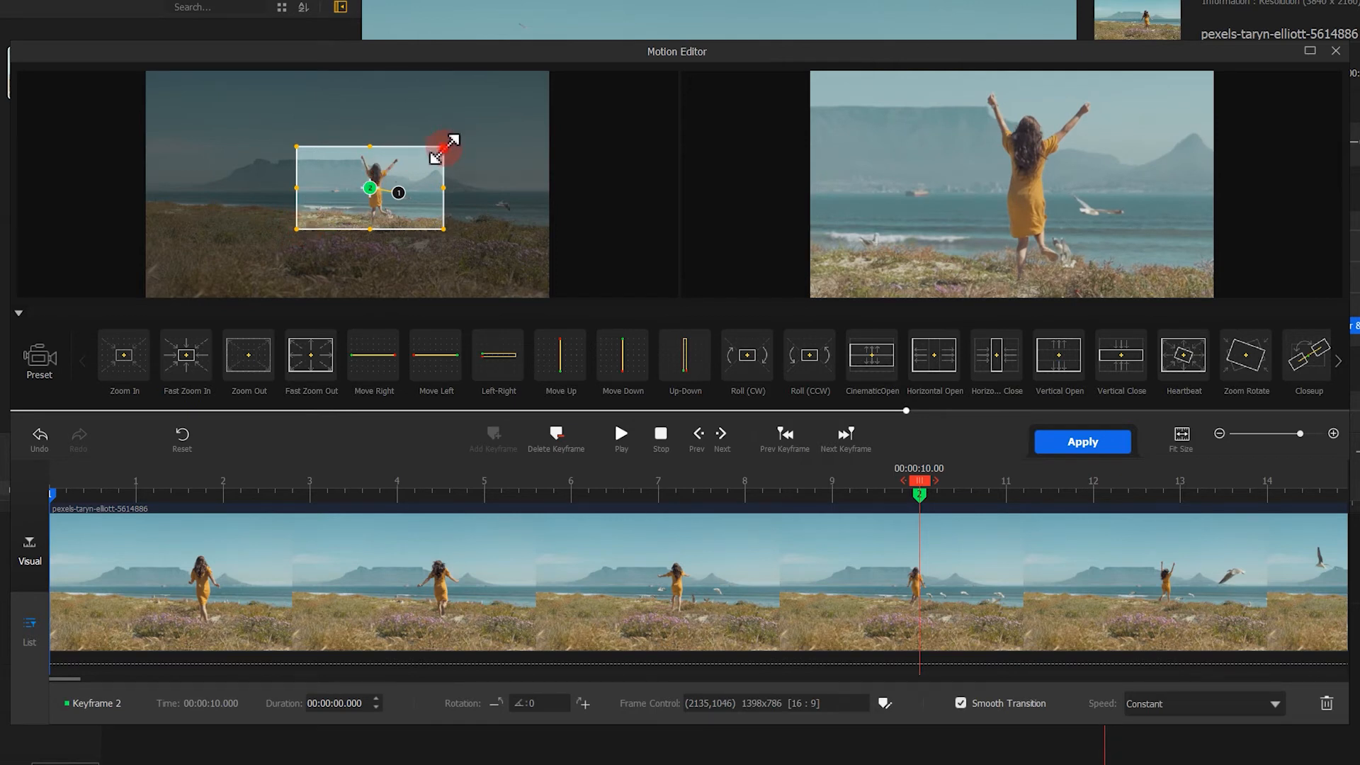
click(784, 433)
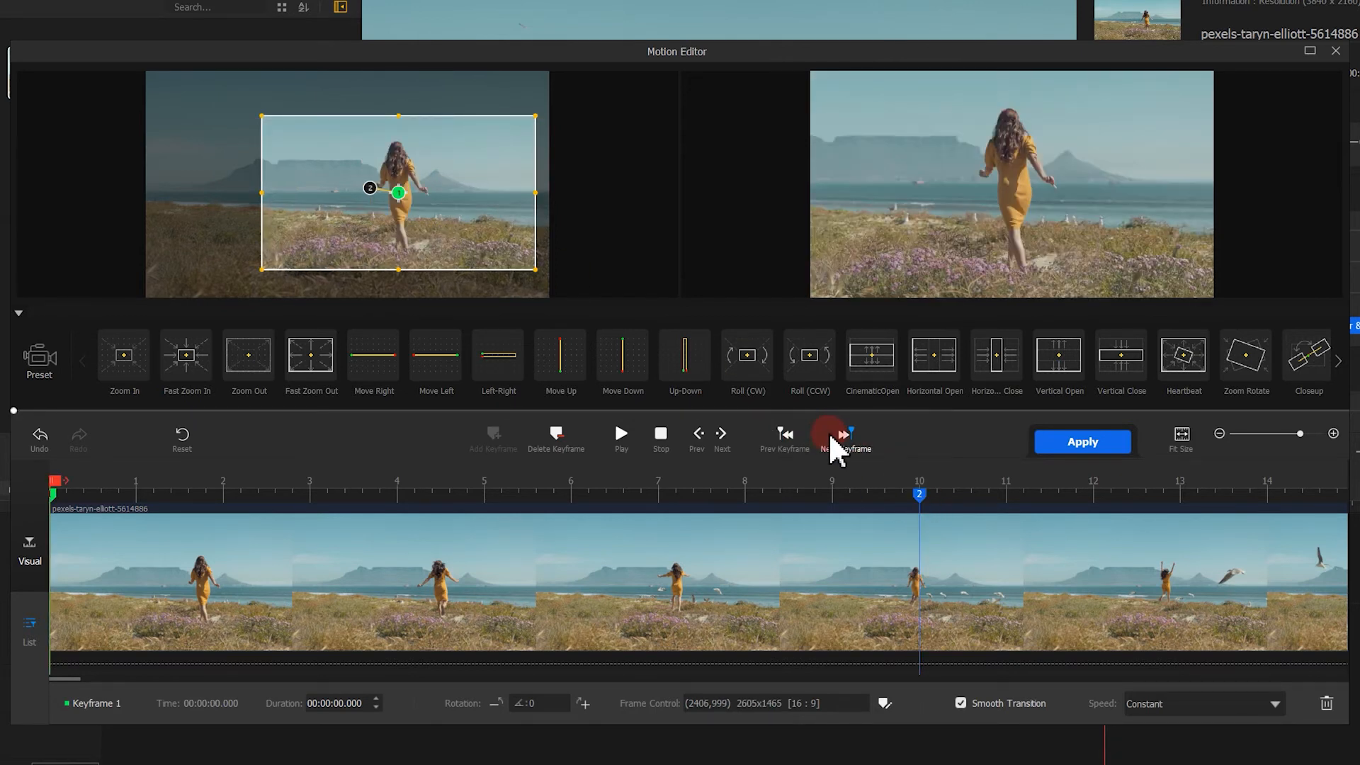
Step: Preview the beach clip's zoom motion from the start through its 14.92-second end
click(844, 437)
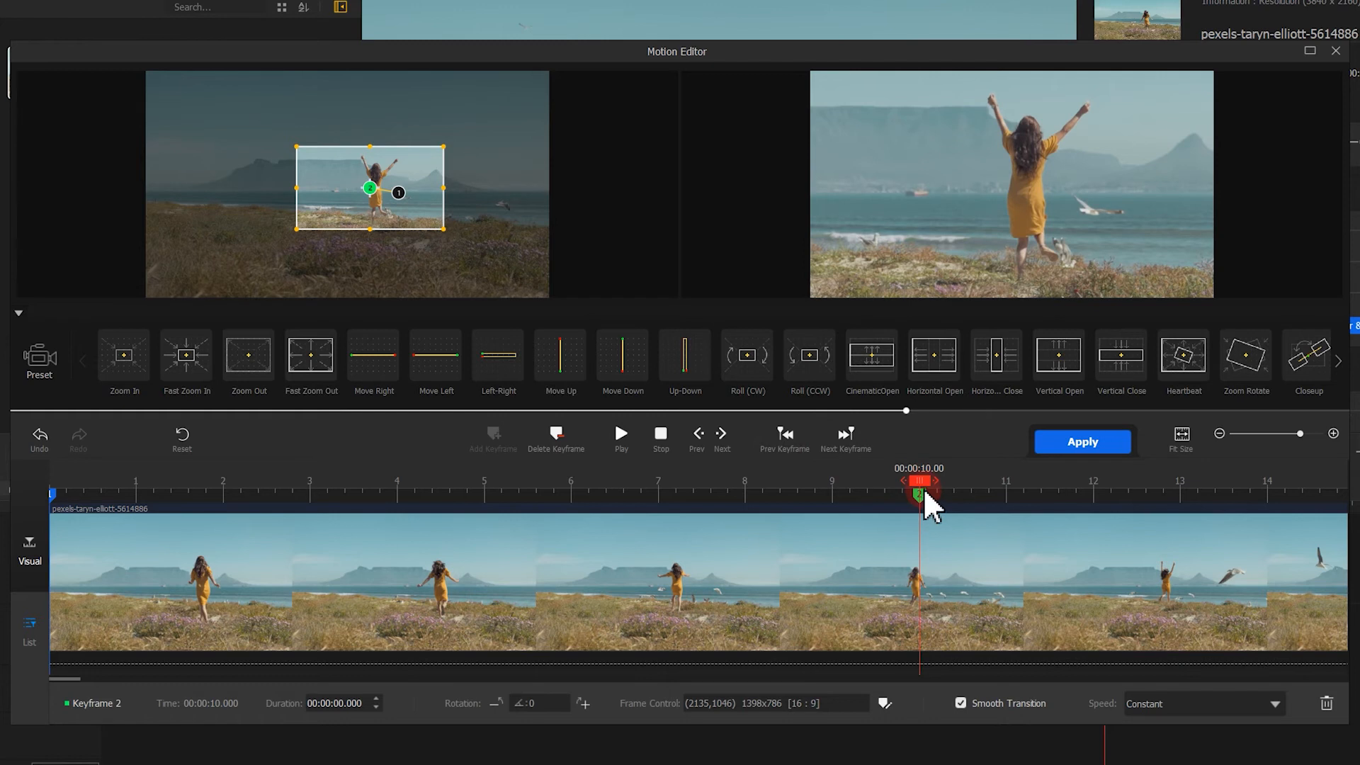
click(620, 433)
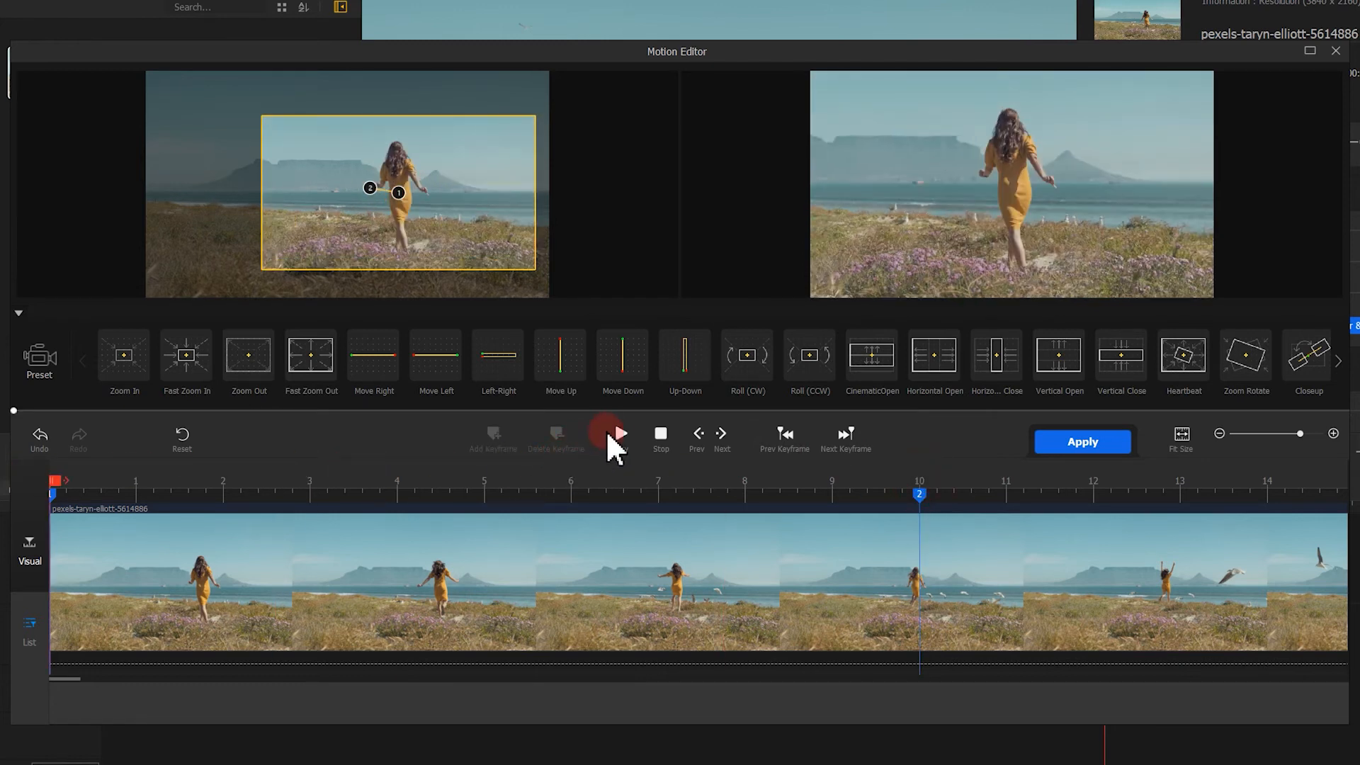
click(619, 434)
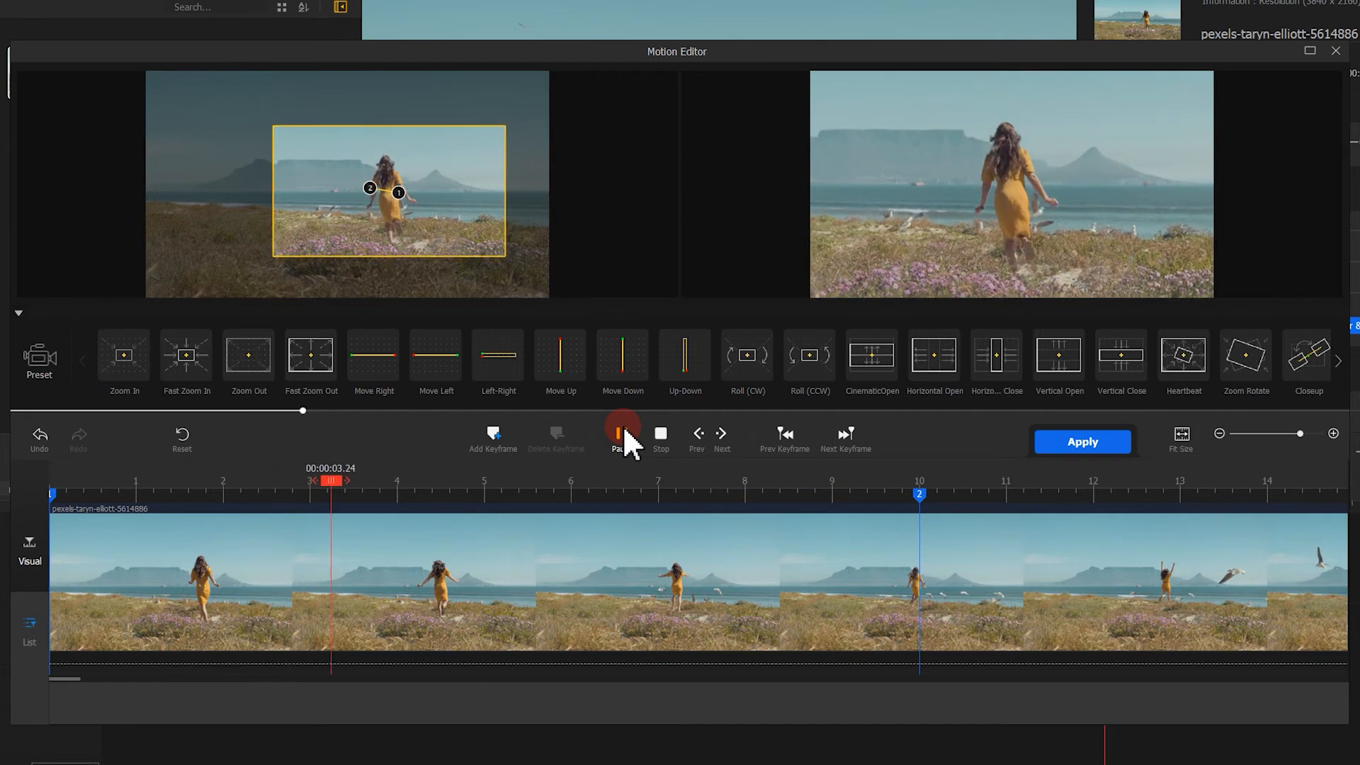
click(620, 438)
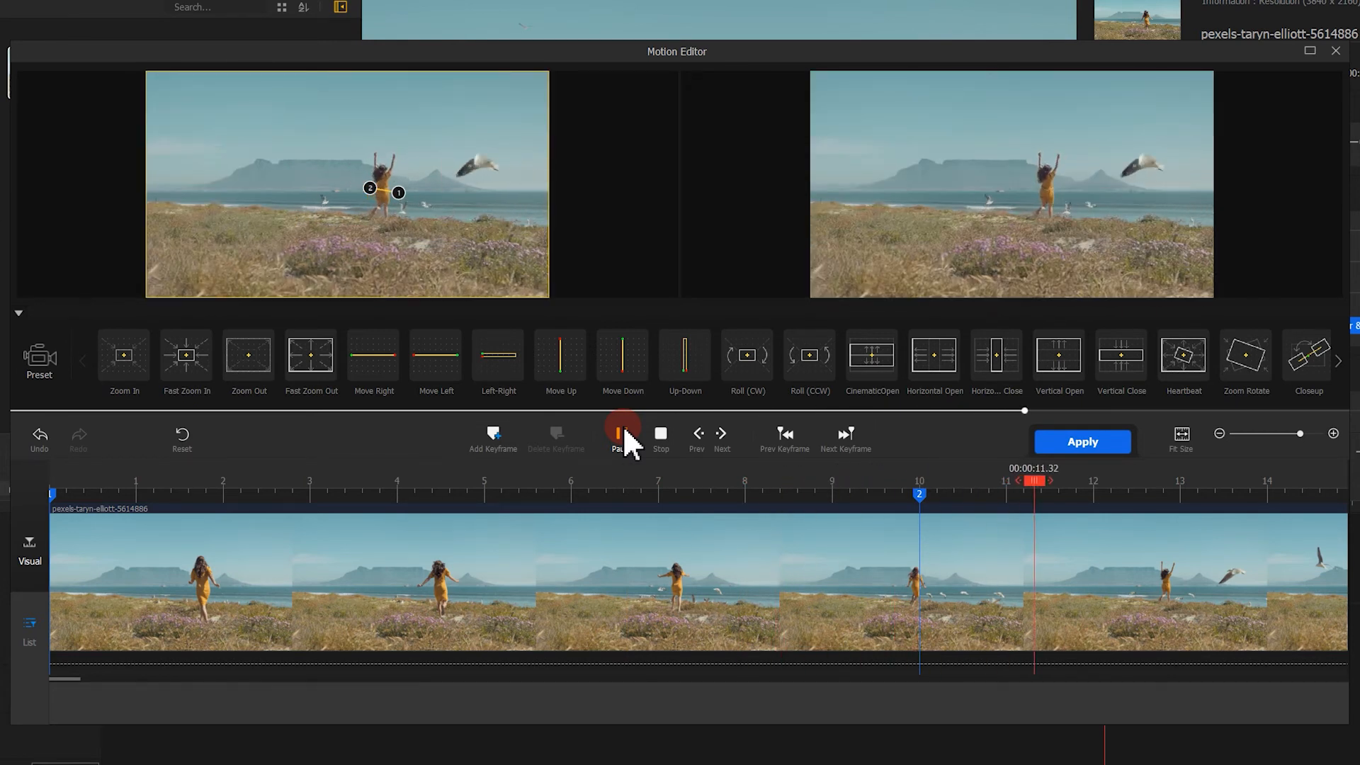
click(621, 434)
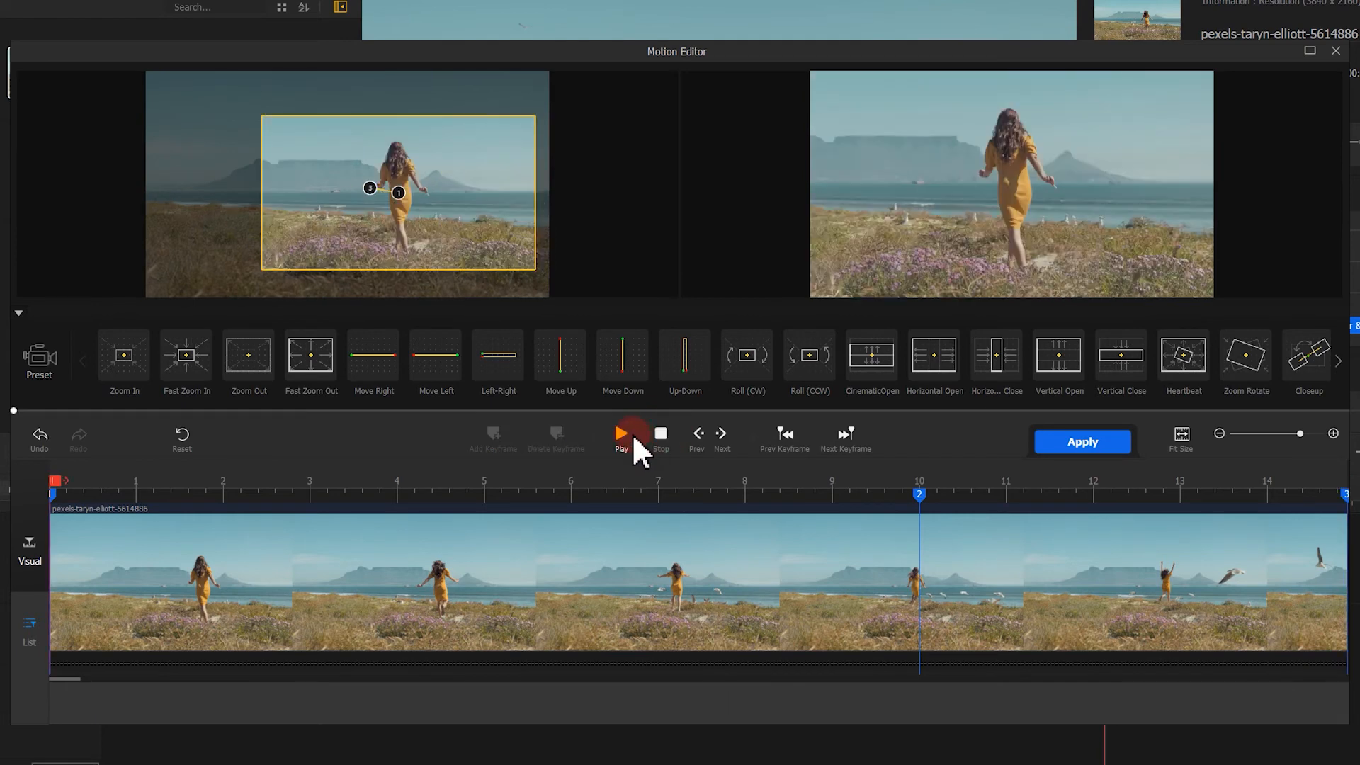
click(620, 438)
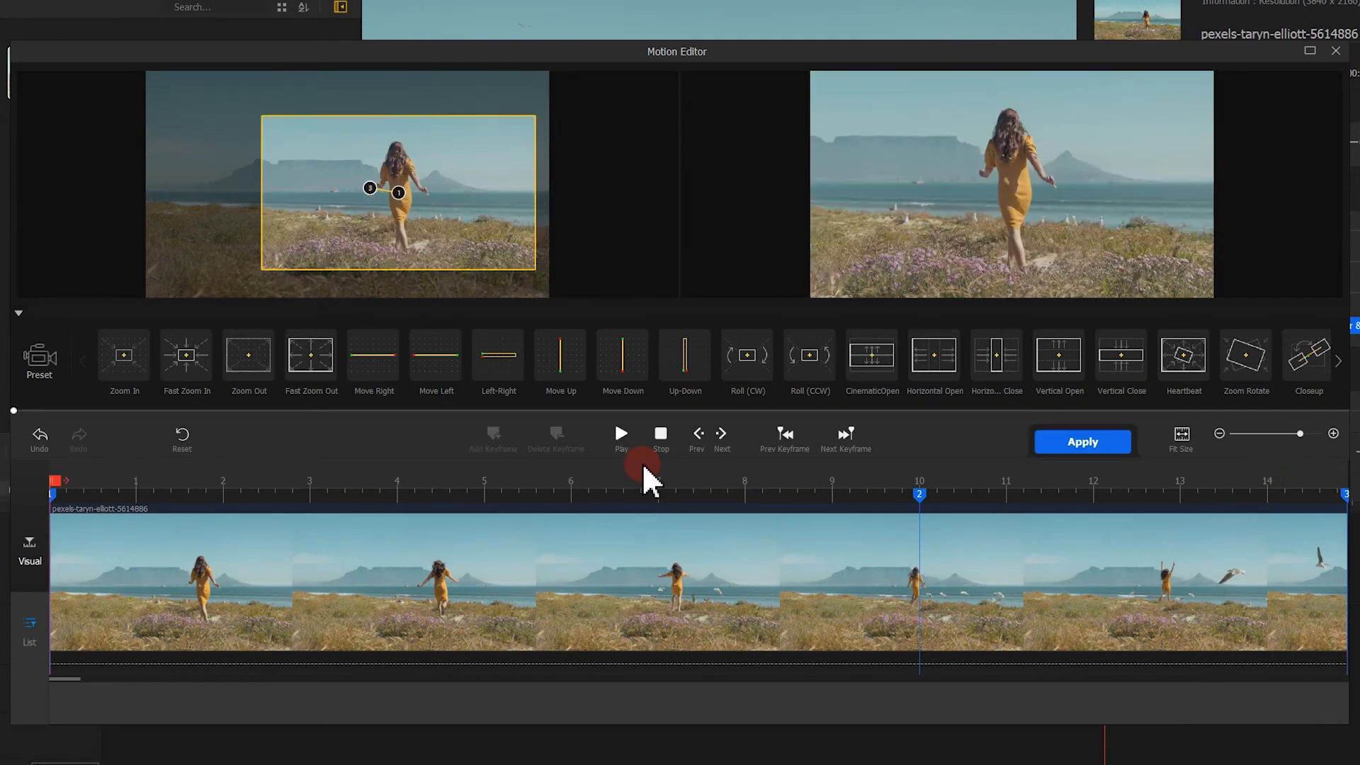
click(1080, 442)
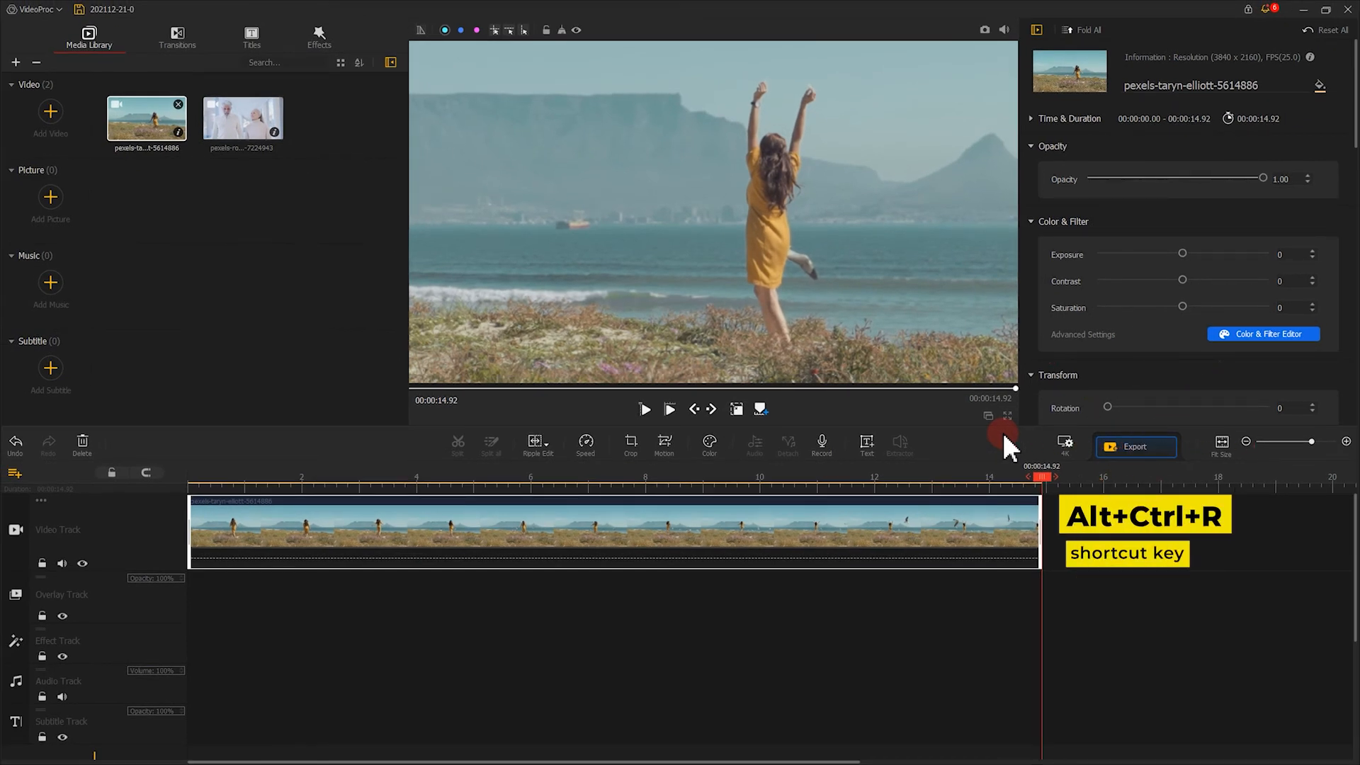
Step: Bring up the Export Settings for a 3840x2160 H.264 MP4
click(1134, 446)
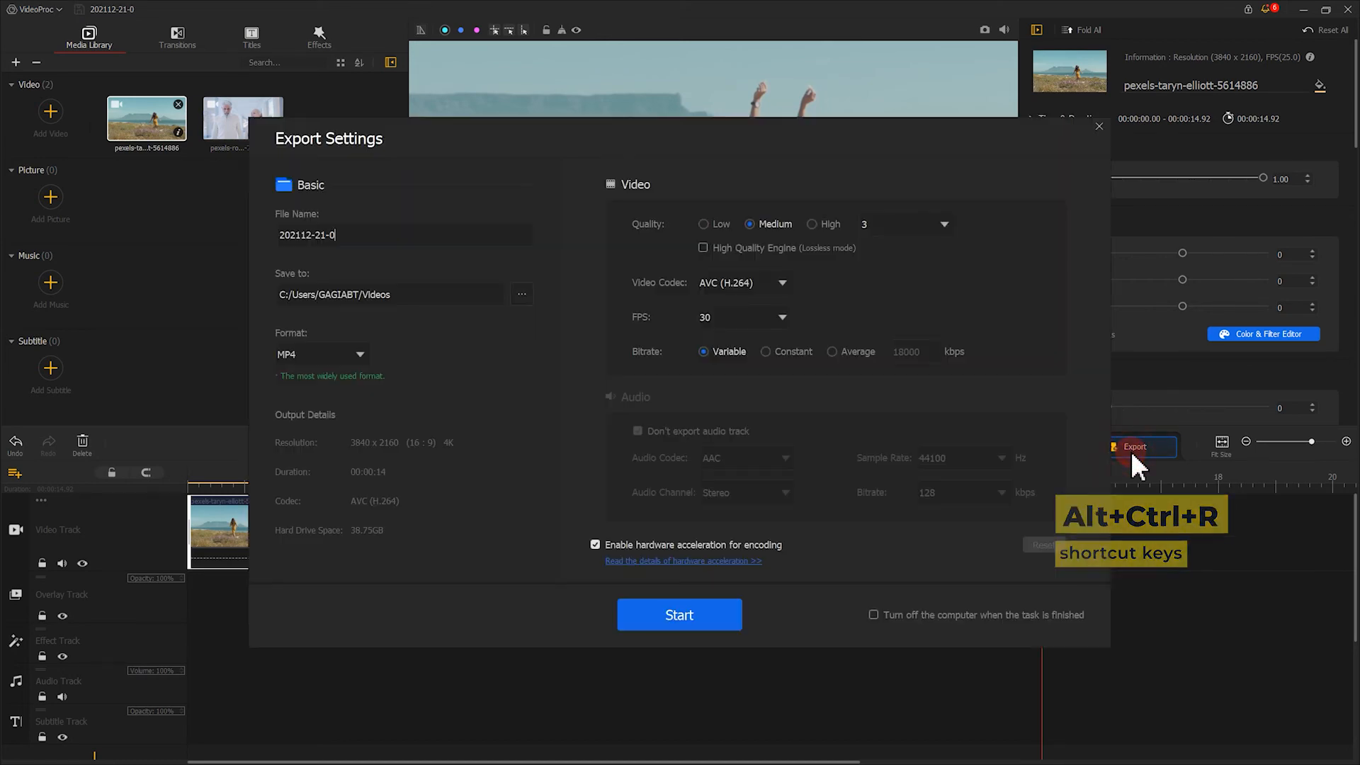